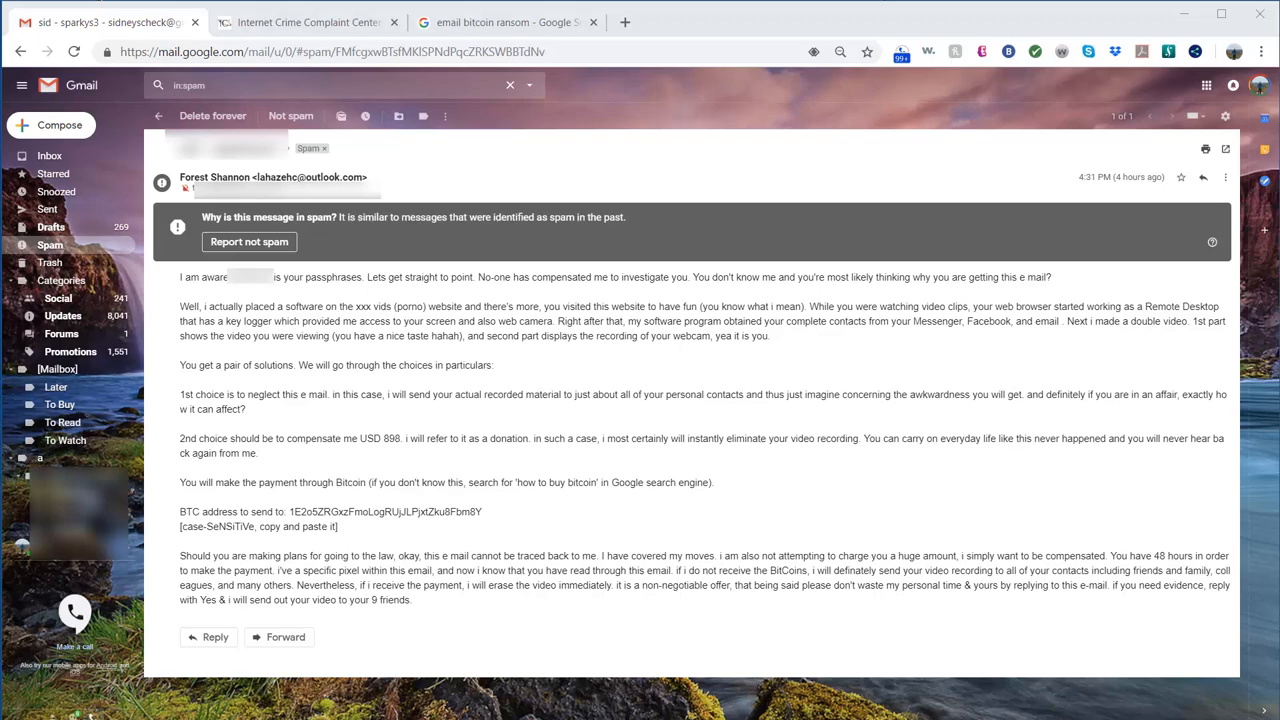
mouse_move(459, 533)
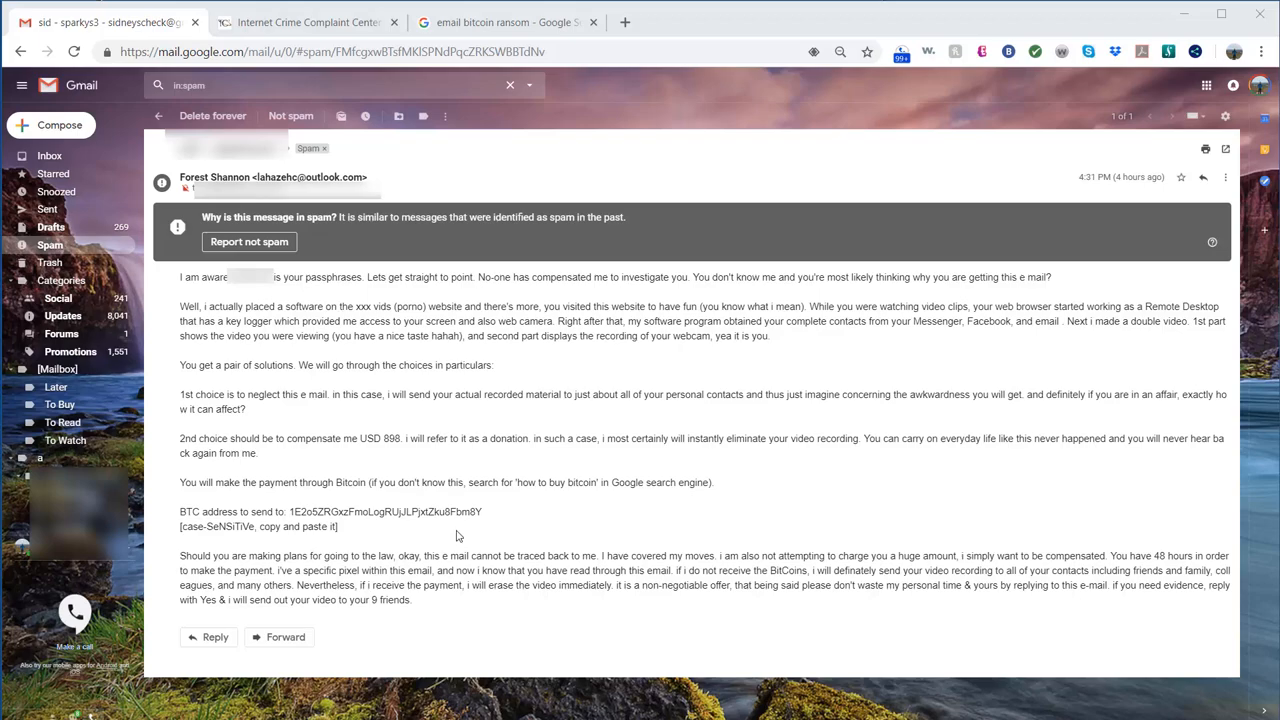
mouse_move(383, 408)
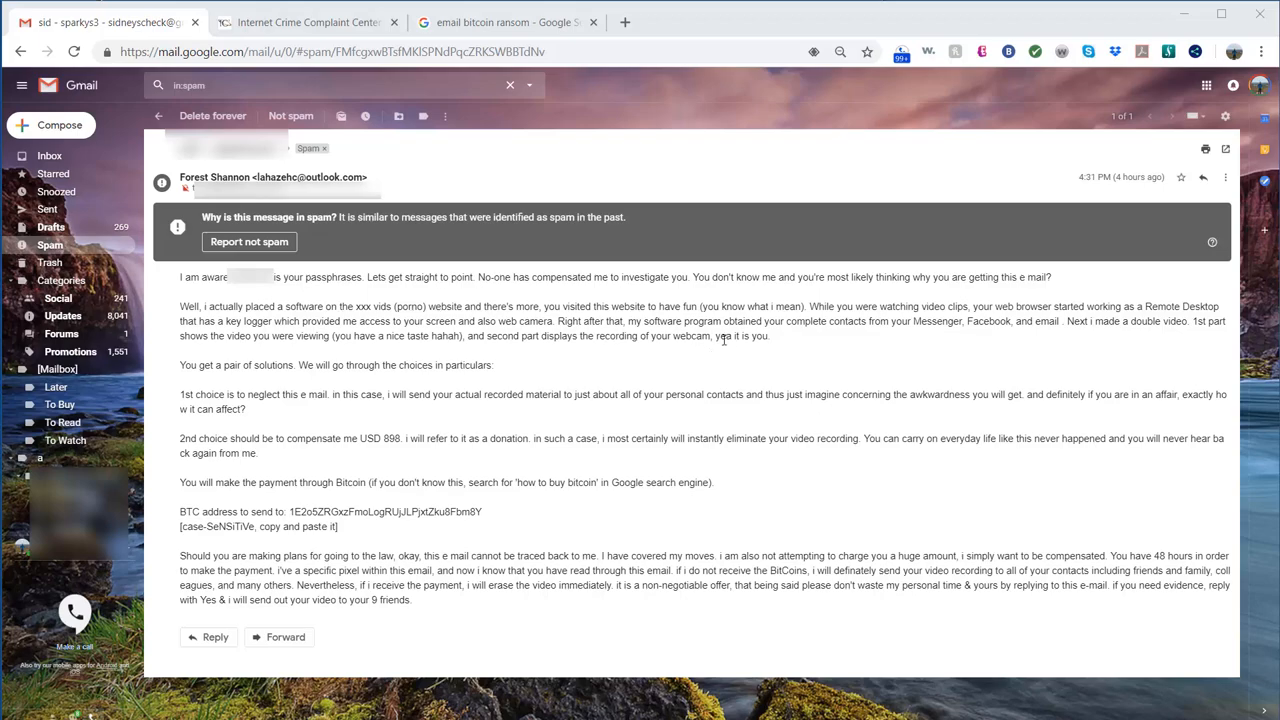
mouse_move(681, 343)
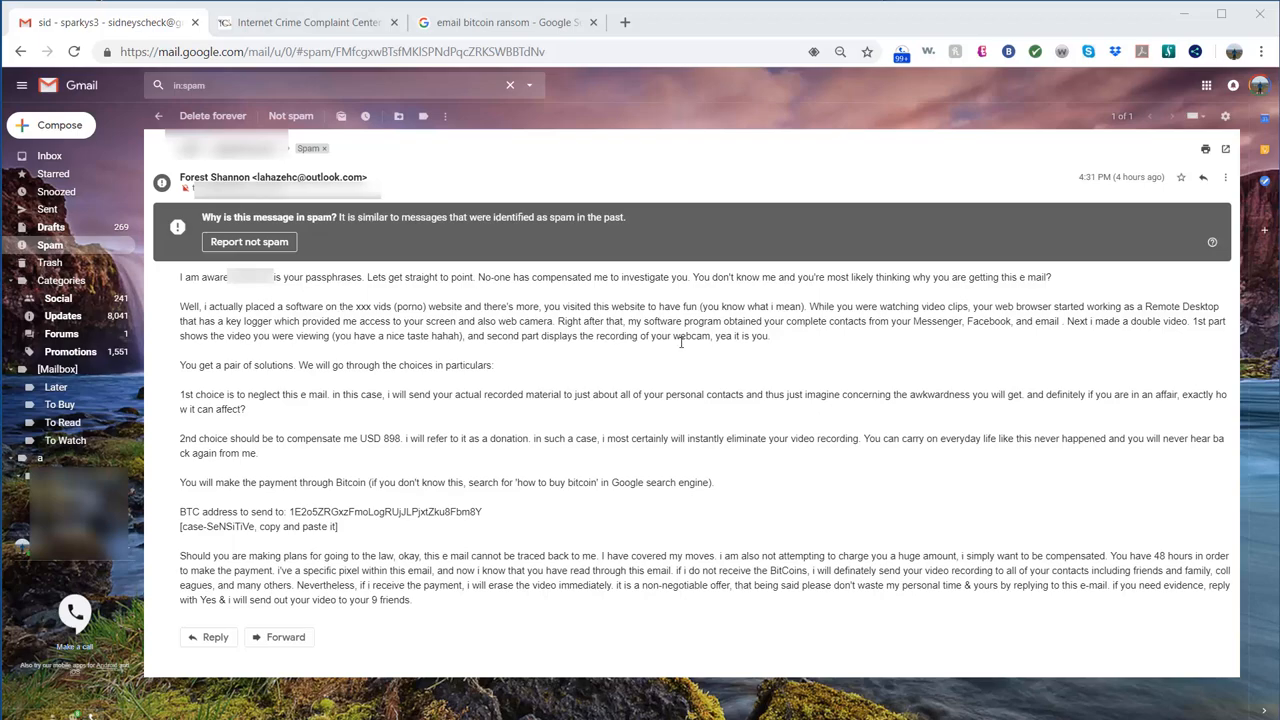
mouse_move(680, 342)
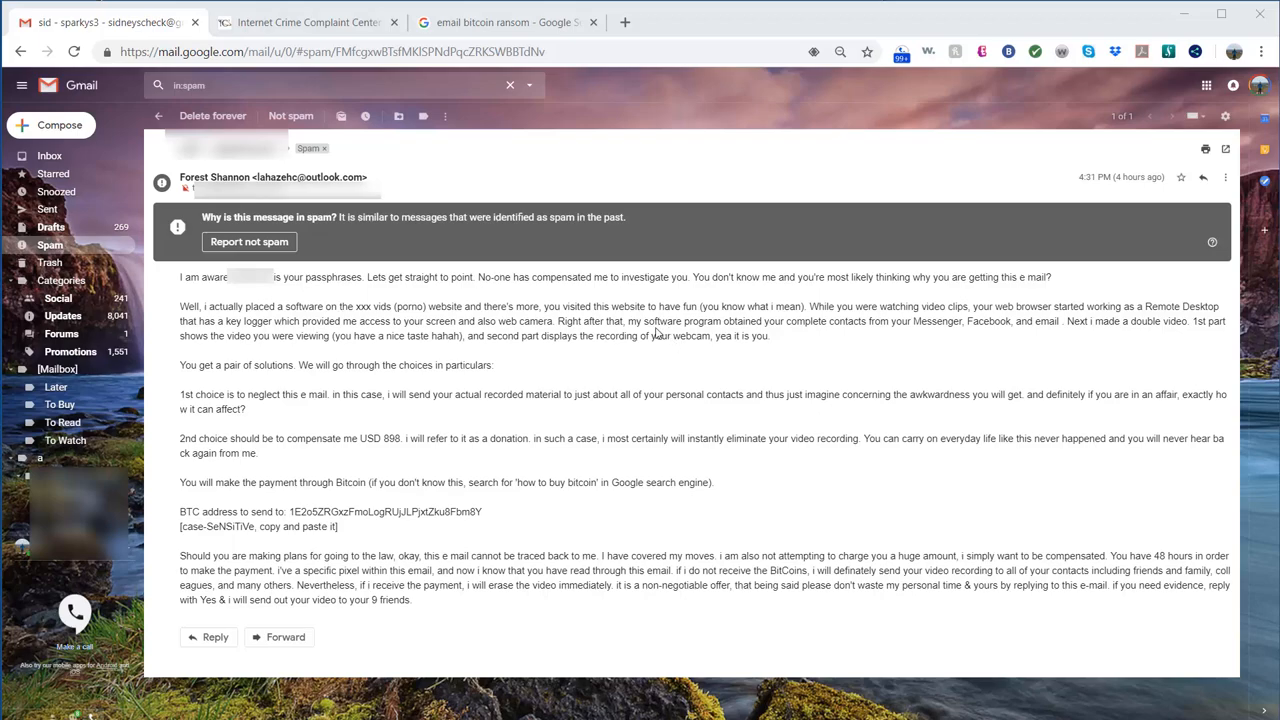
mouse_move(752, 398)
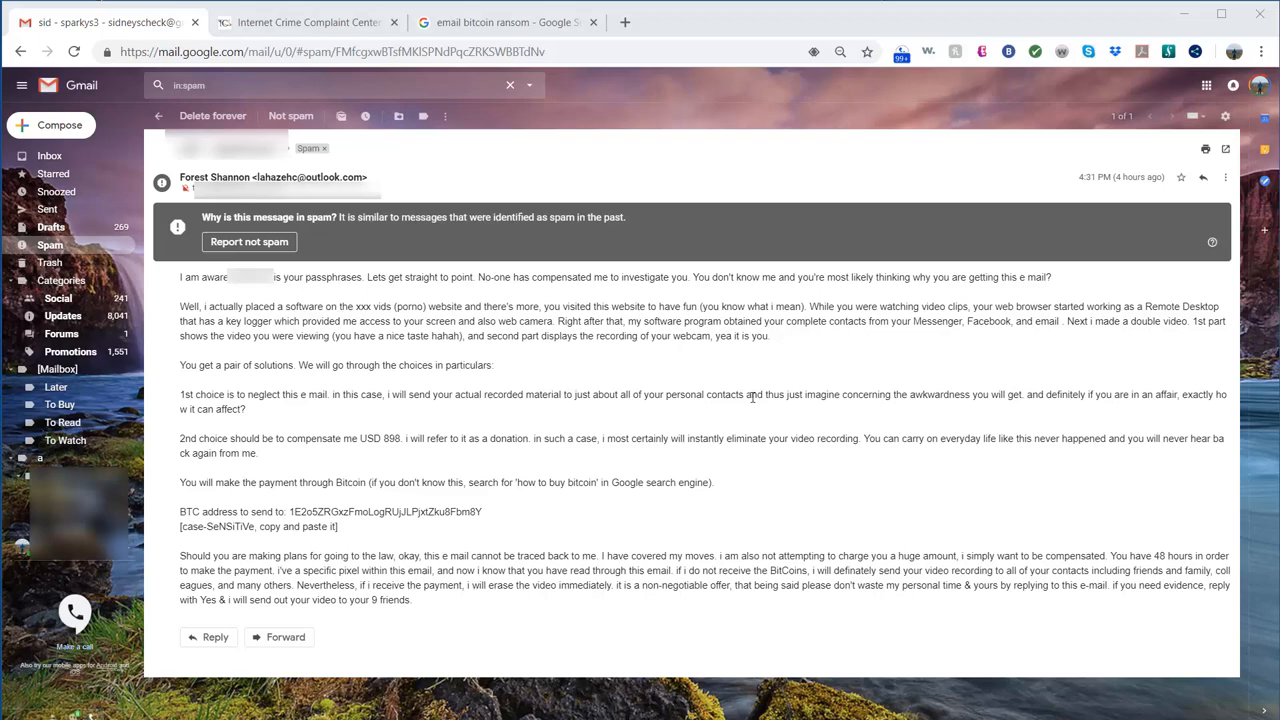
mouse_move(507, 362)
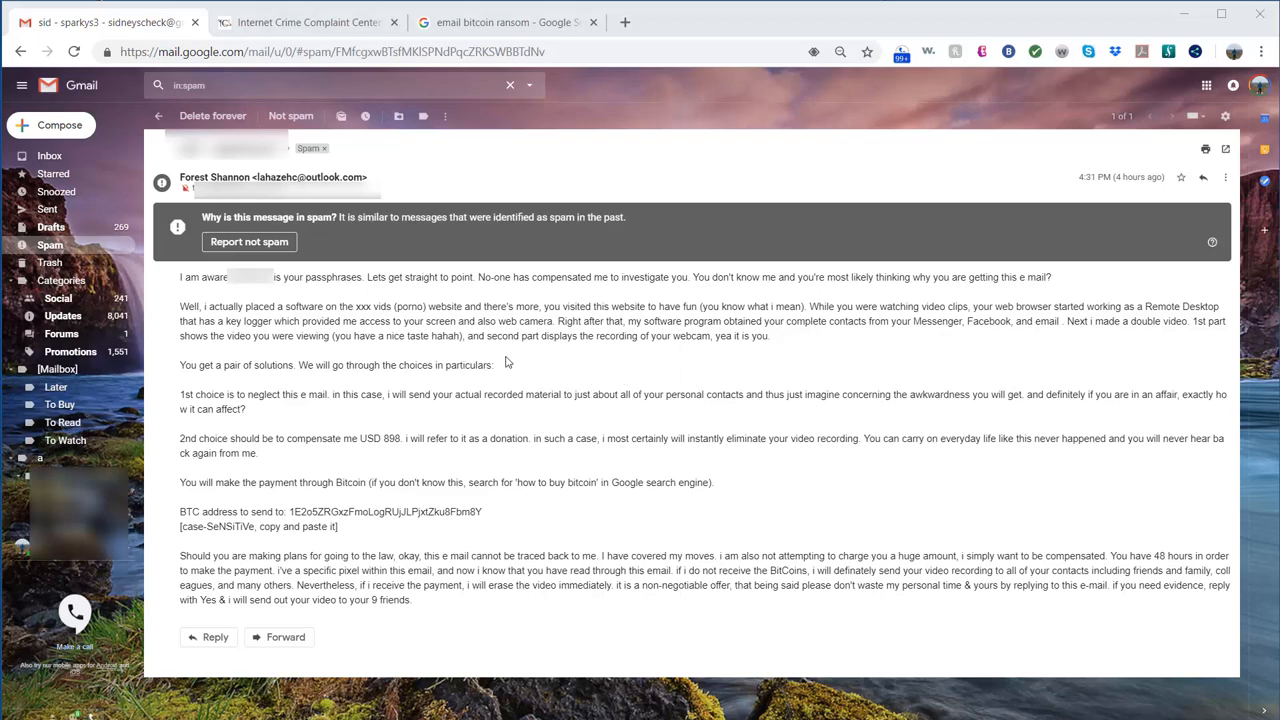
mouse_move(880, 336)
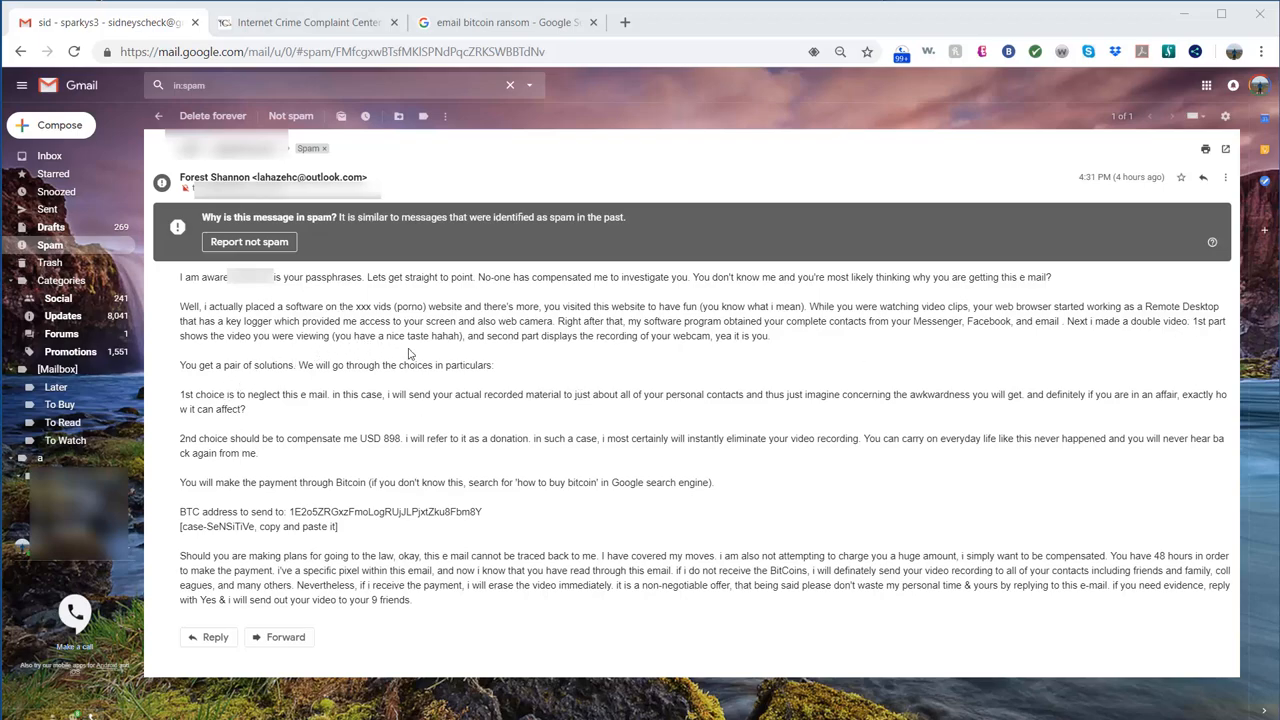
mouse_move(523, 354)
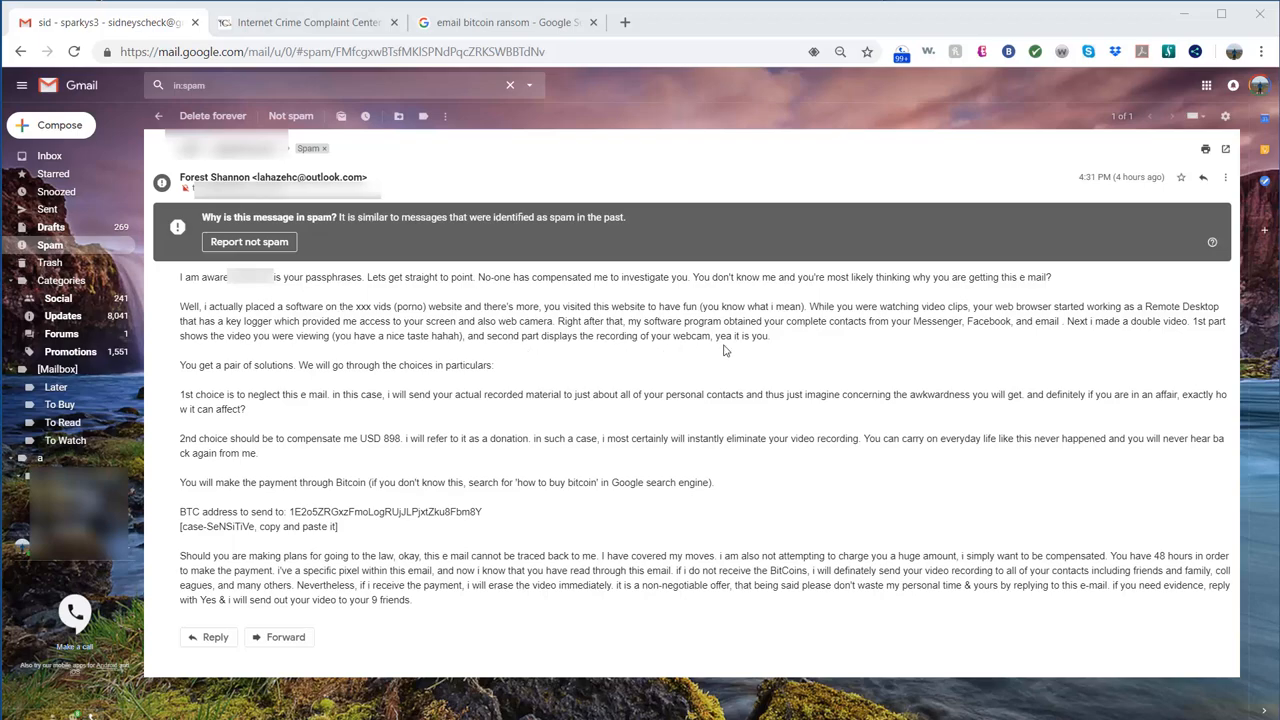
mouse_move(726, 348)
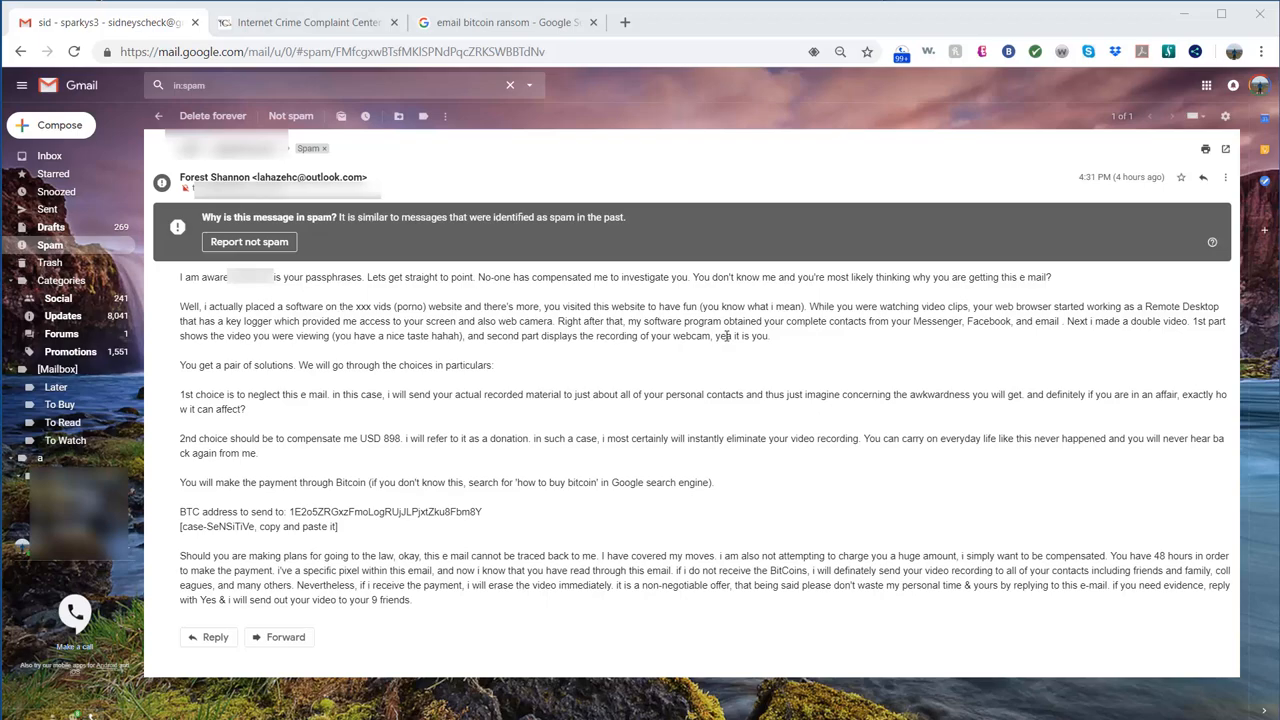
mouse_move(497, 500)
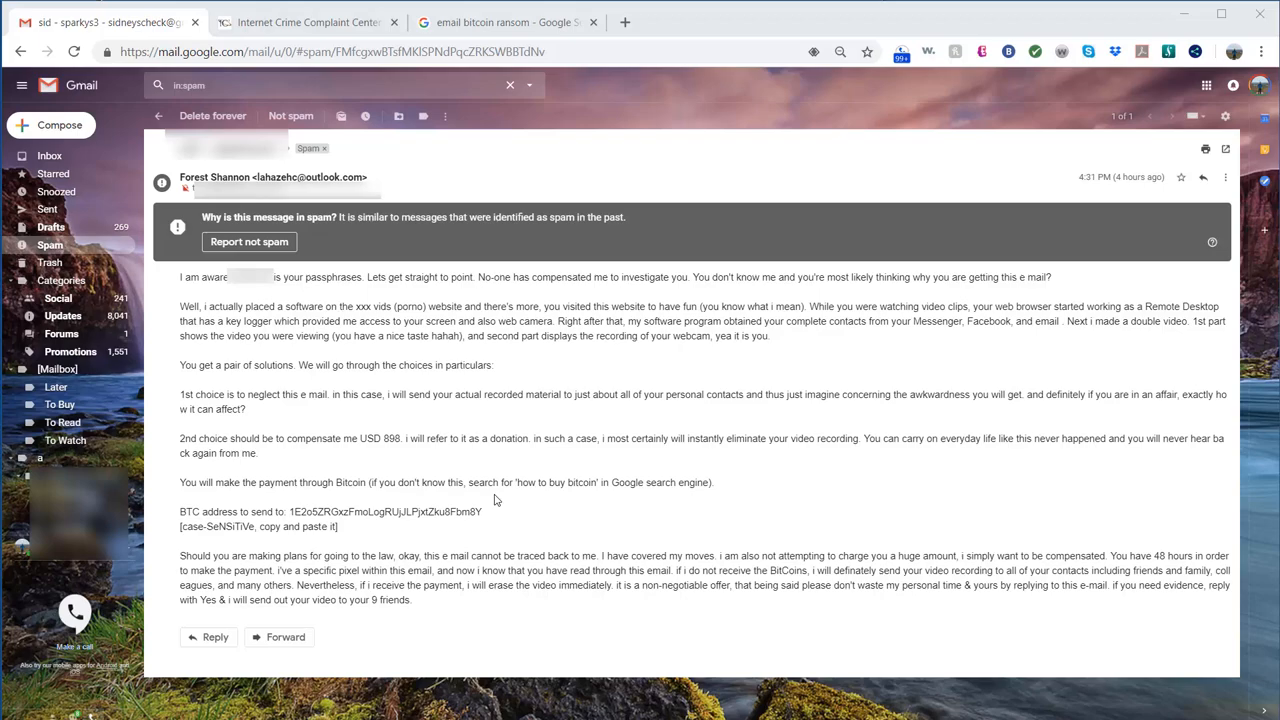
mouse_move(531, 463)
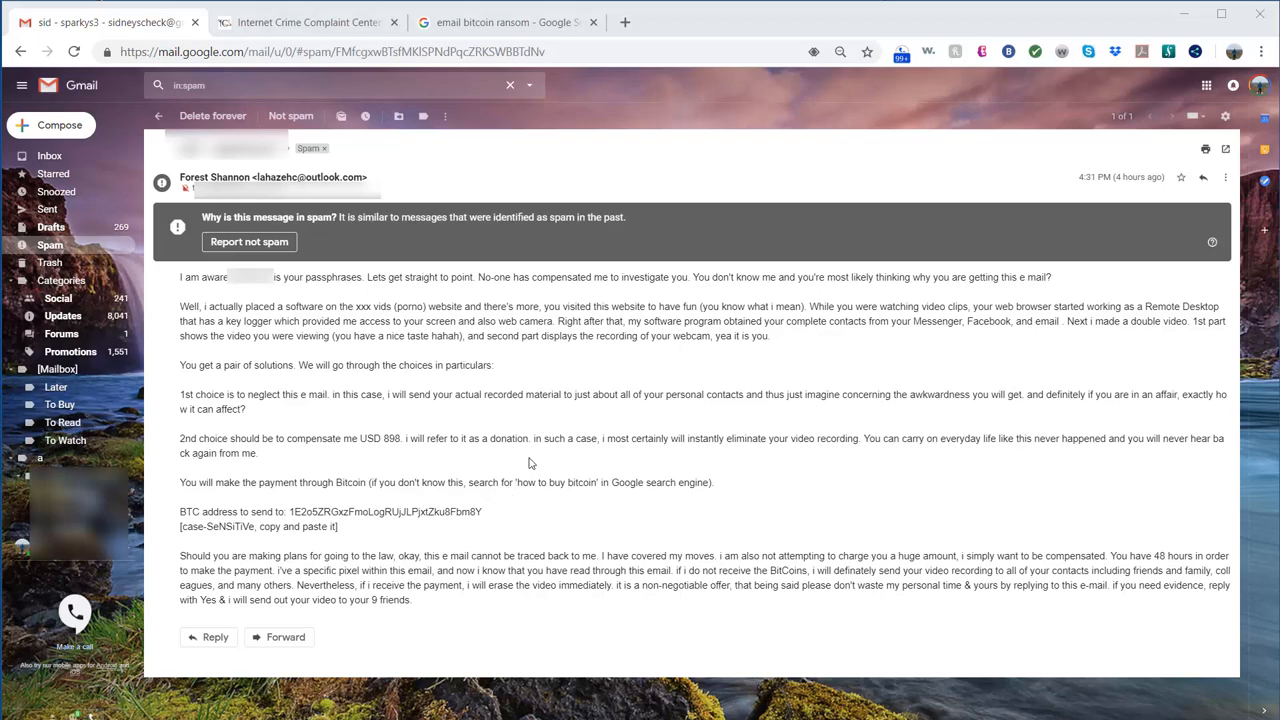
mouse_move(389, 419)
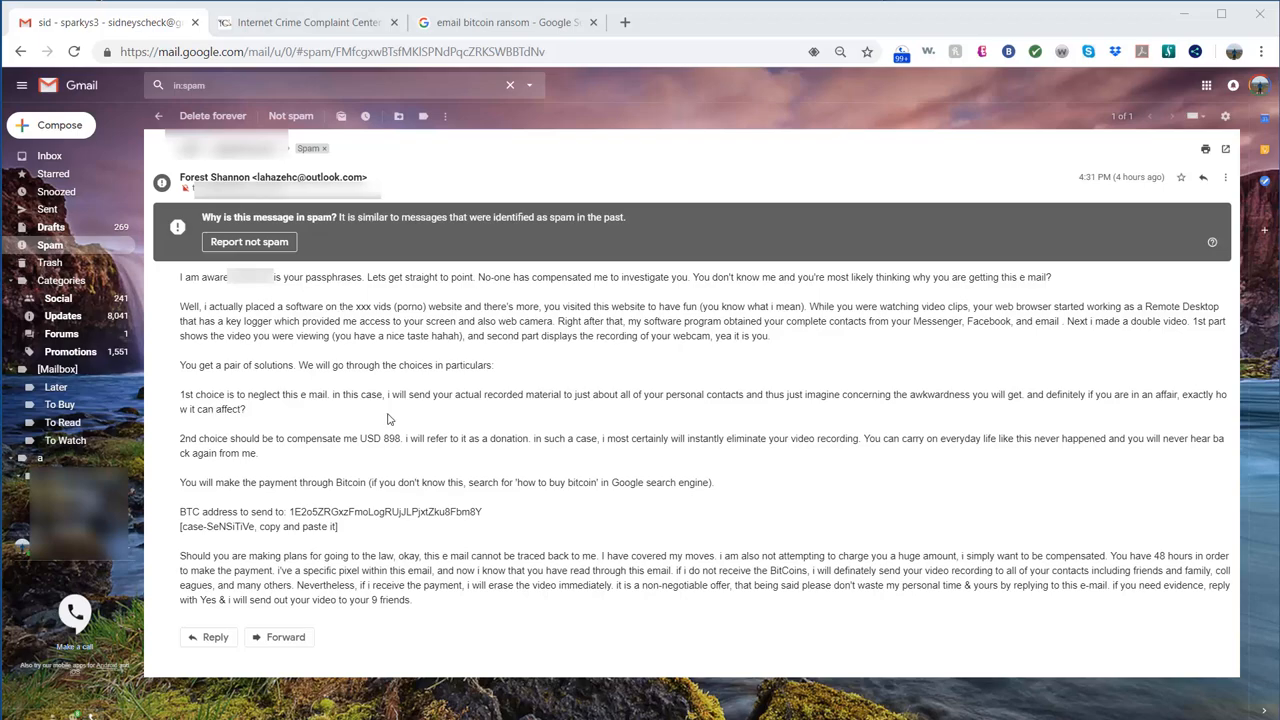
mouse_move(285, 412)
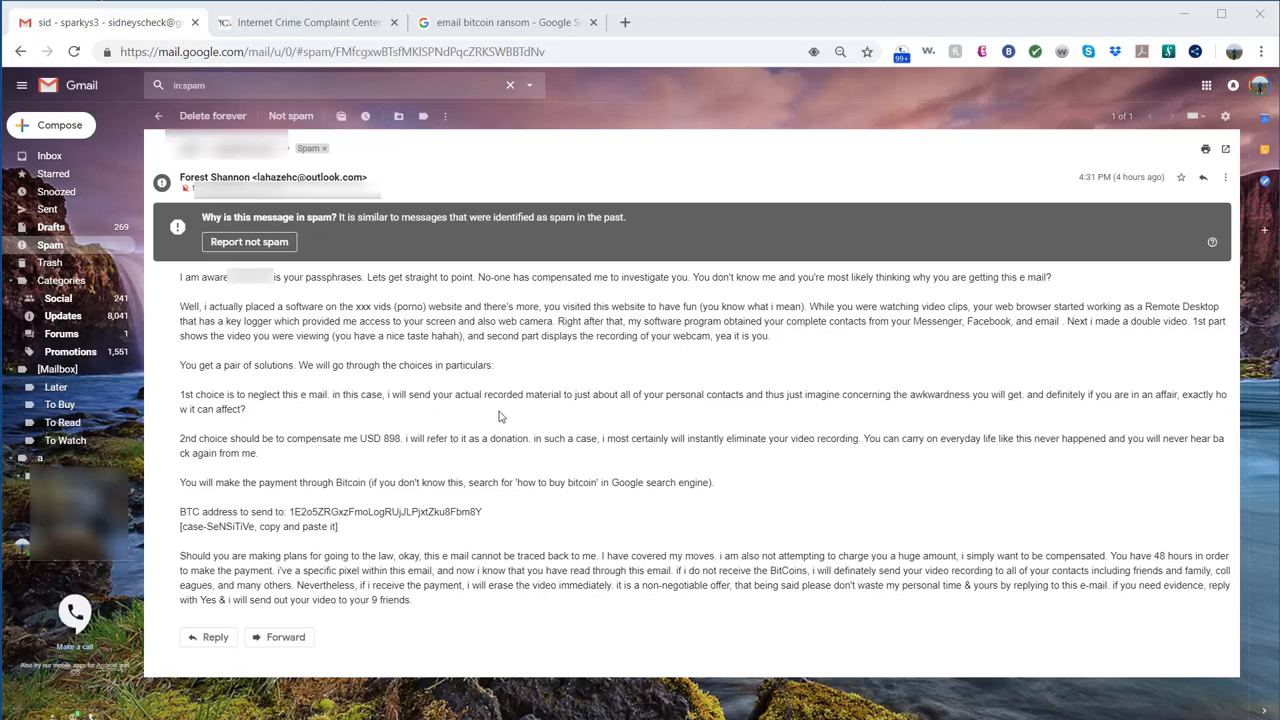
mouse_move(665, 415)
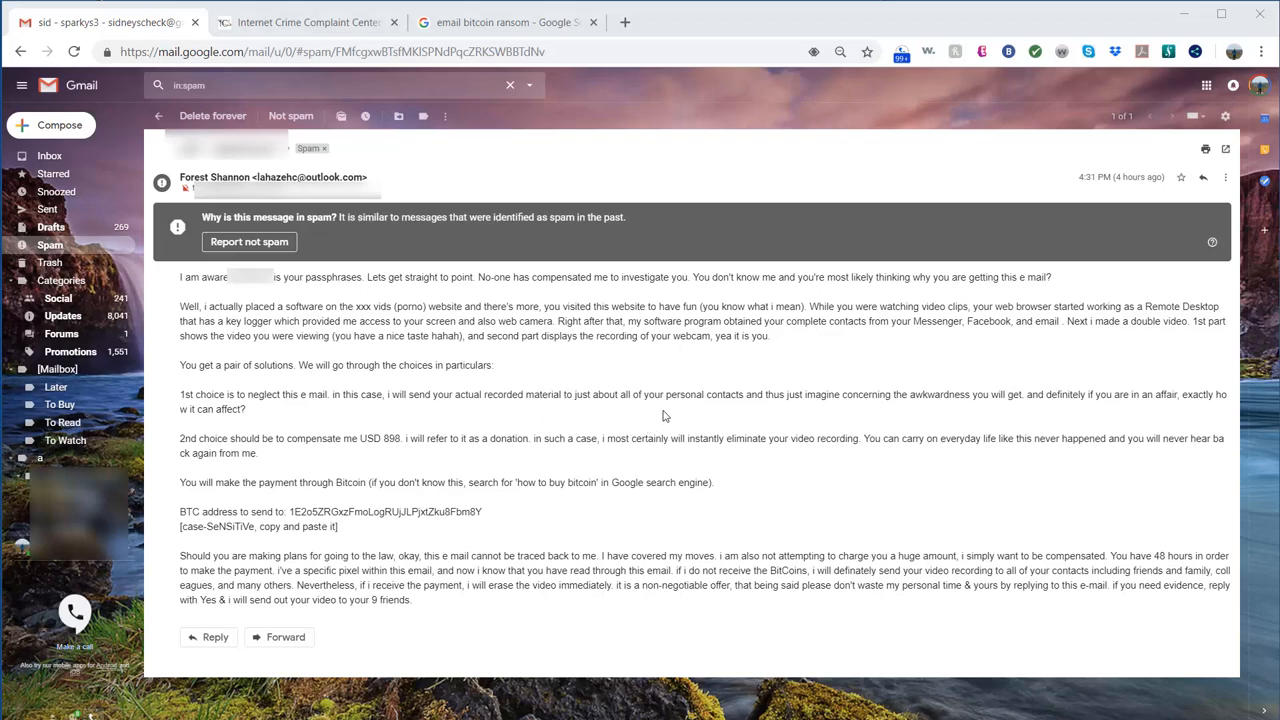
mouse_move(837, 425)
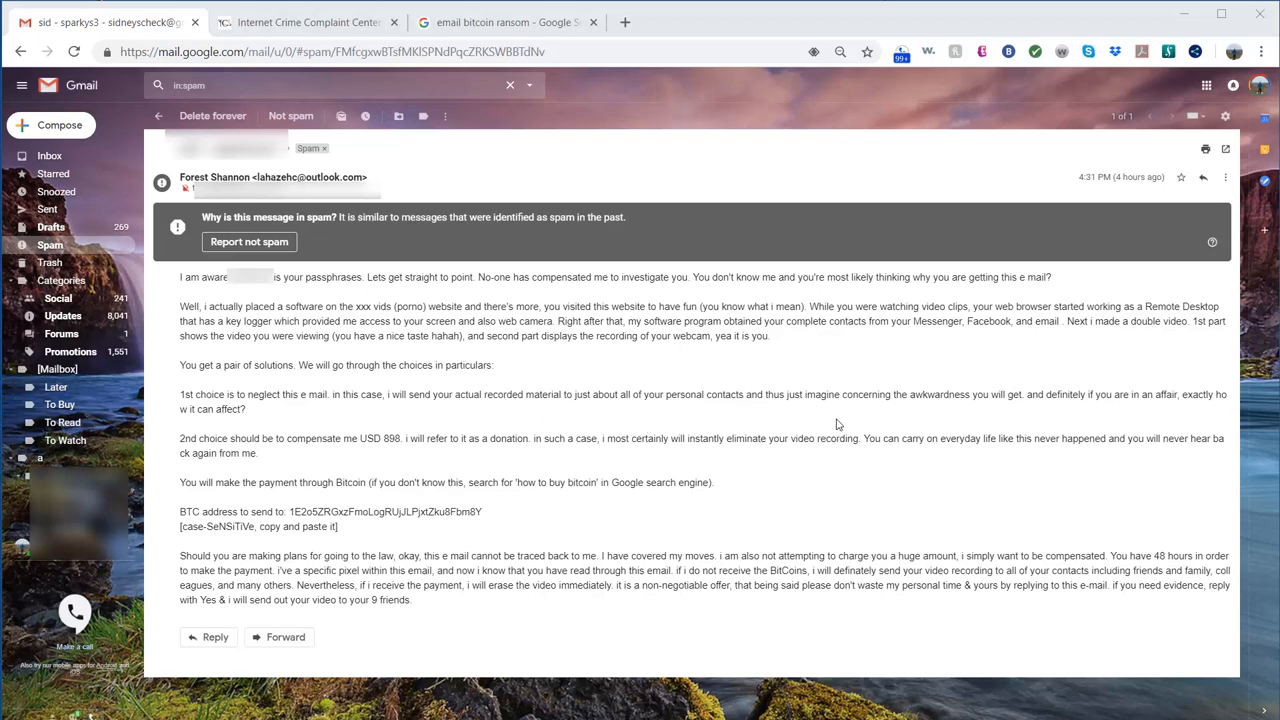
mouse_move(983, 424)
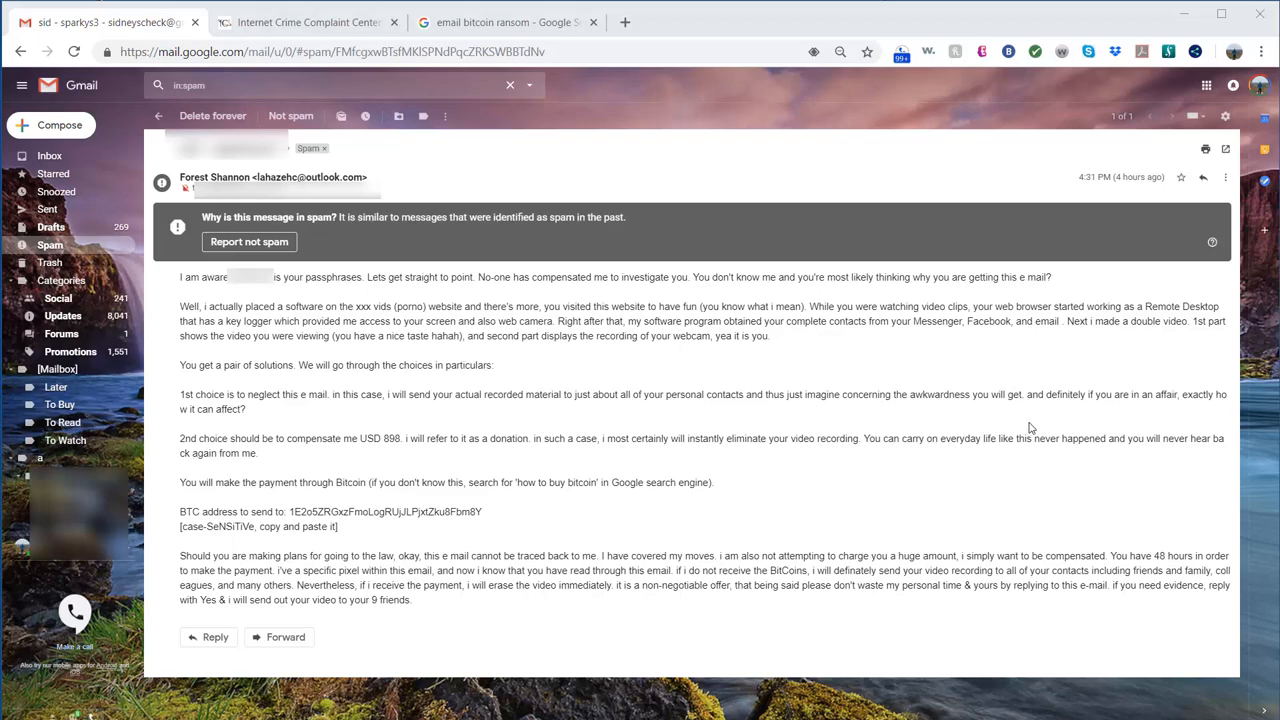
mouse_move(1036, 428)
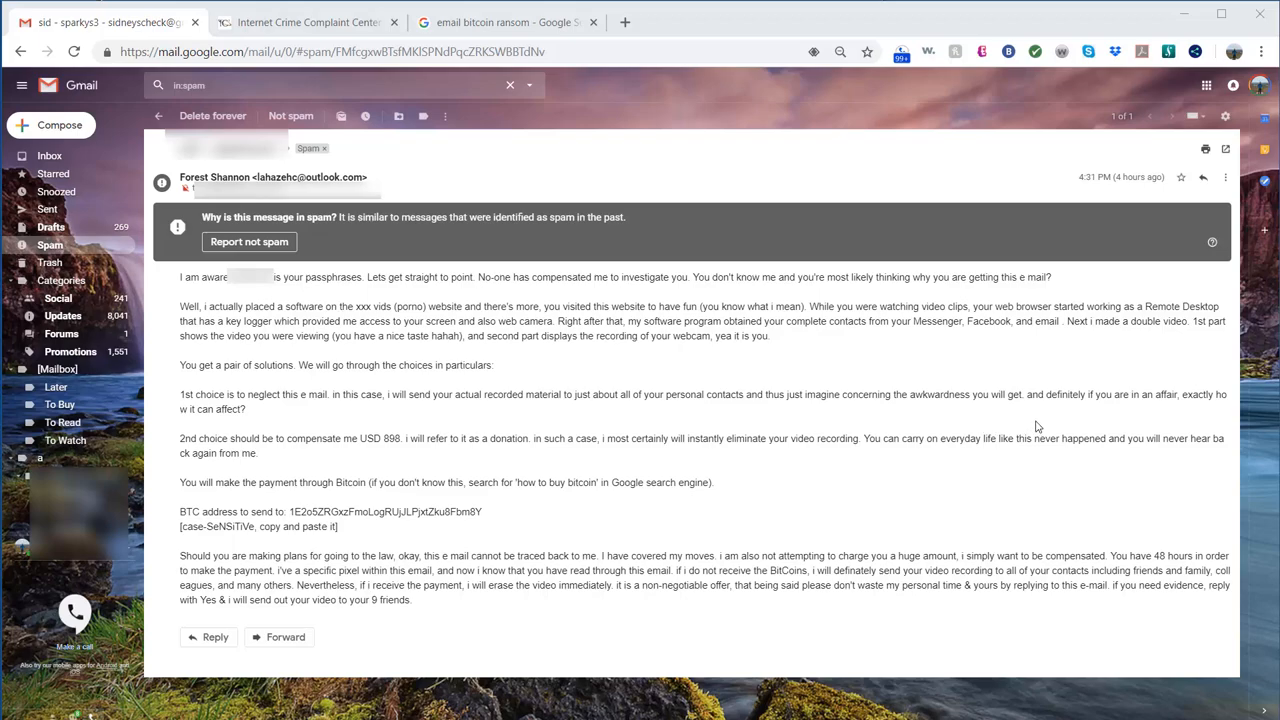
mouse_move(200, 430)
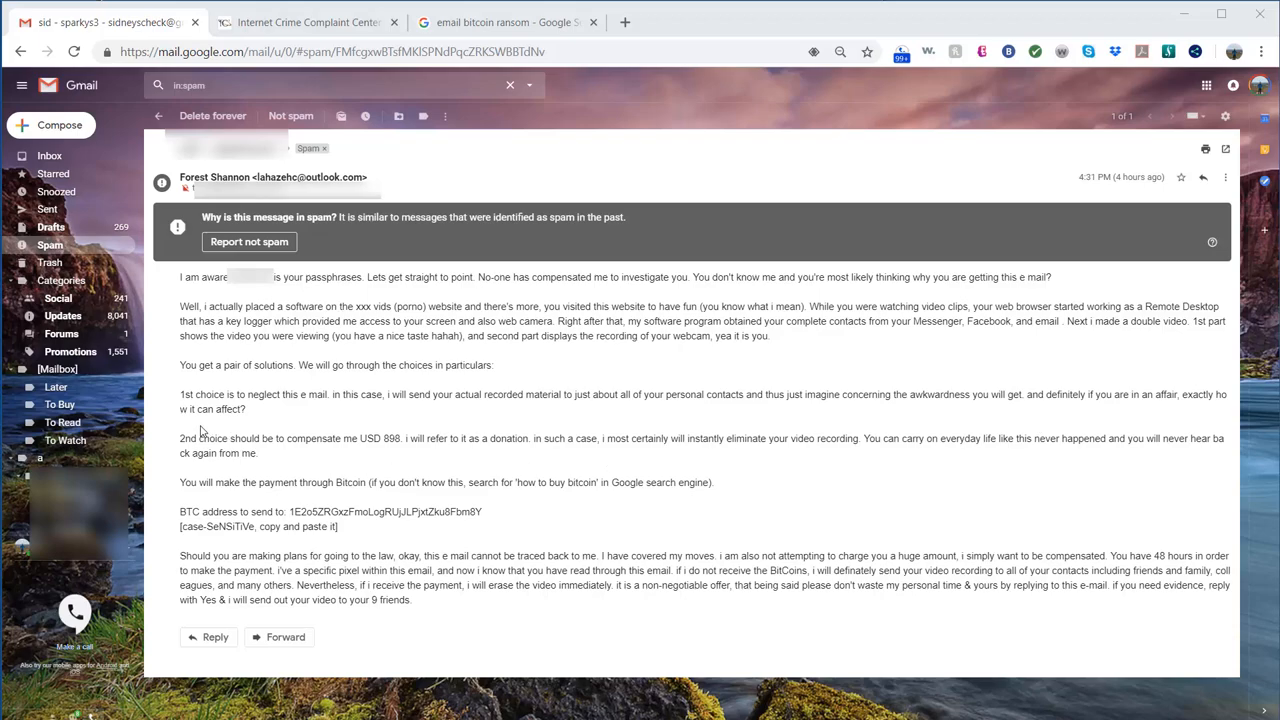
mouse_move(202, 431)
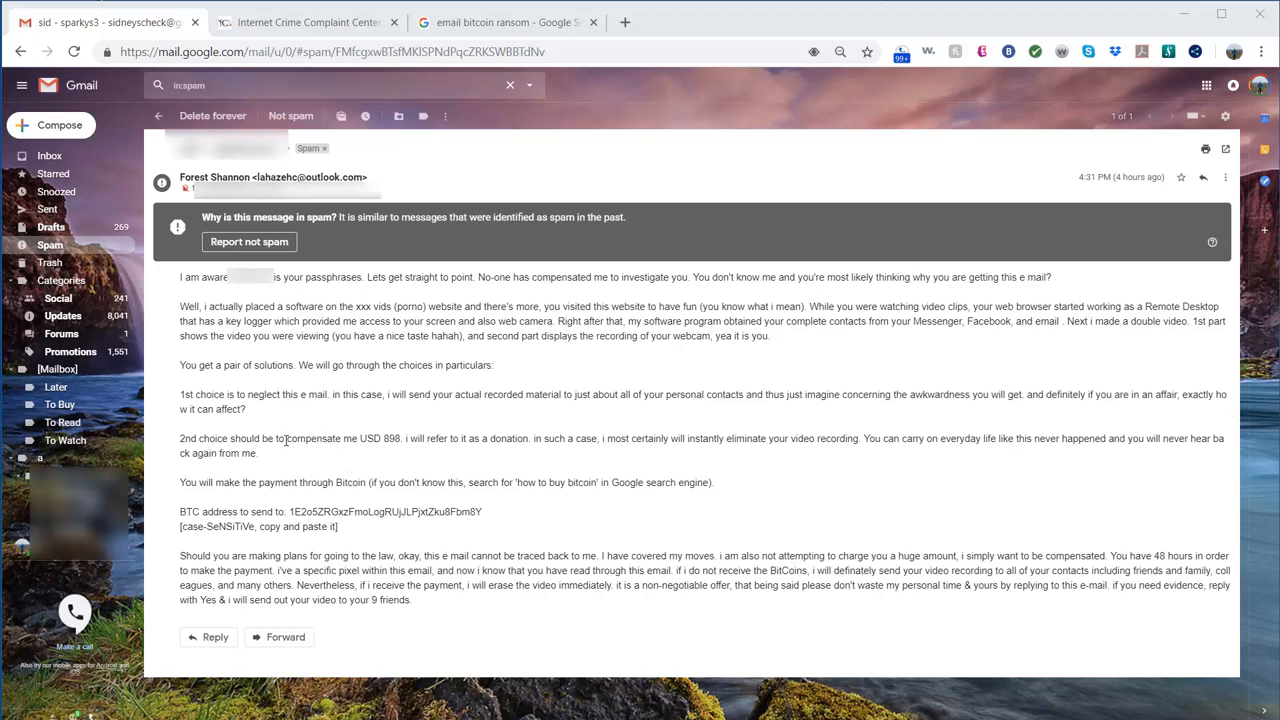
mouse_move(292, 457)
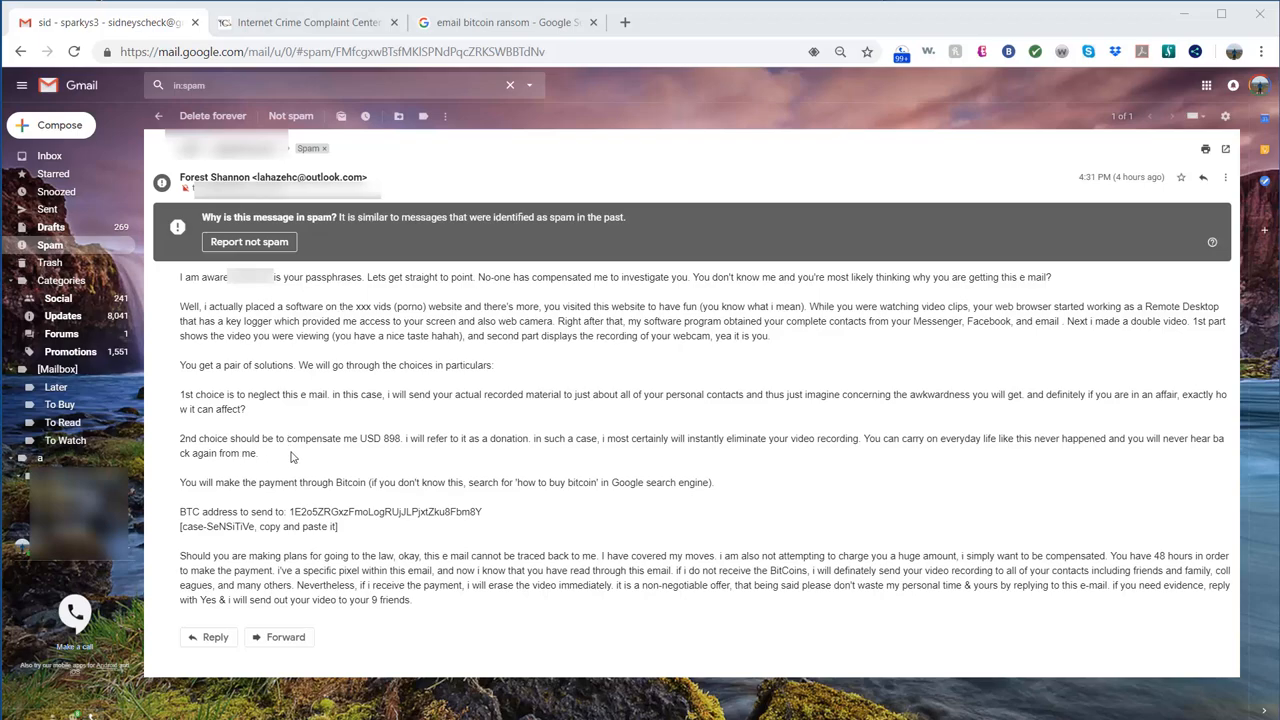
mouse_move(445, 456)
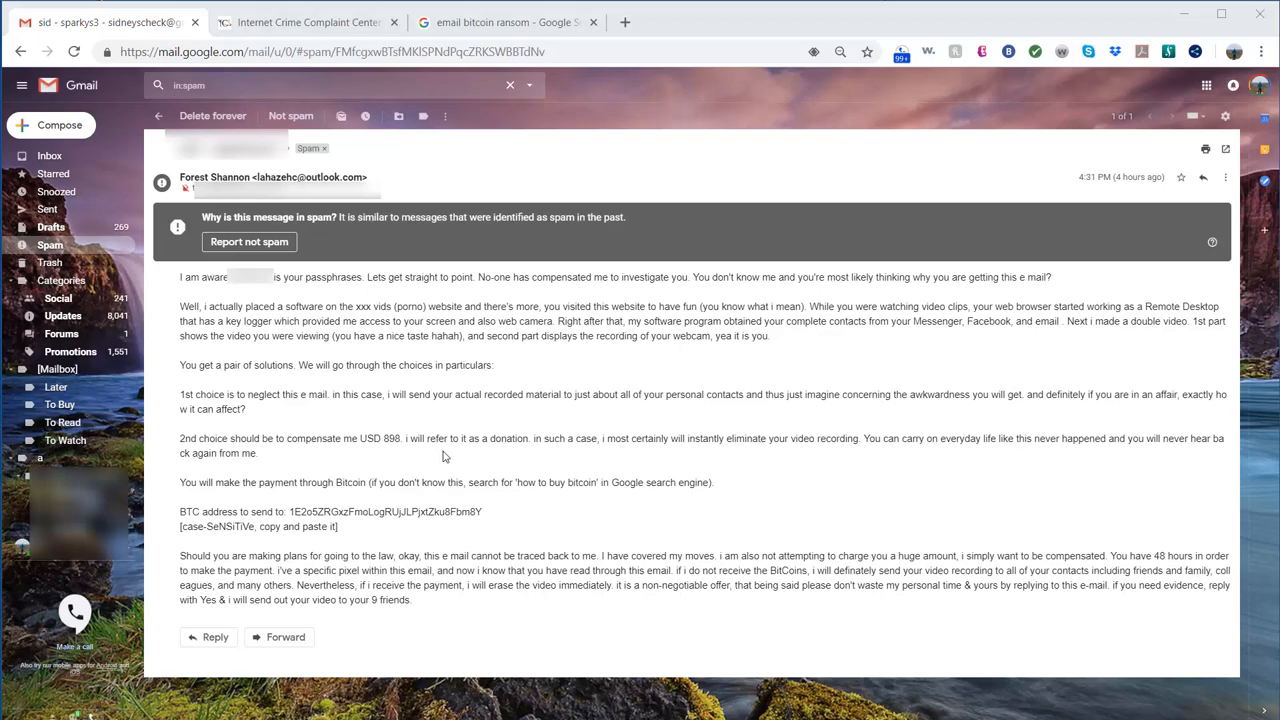
mouse_move(485, 415)
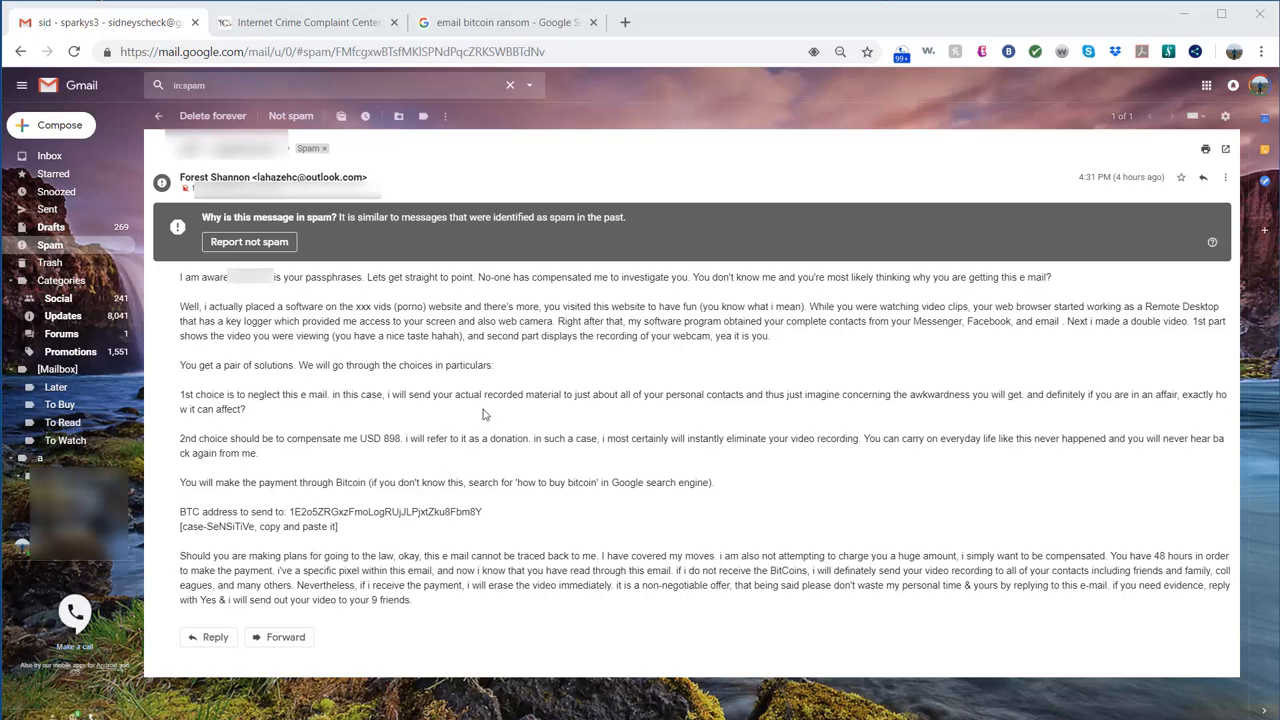
mouse_move(284, 525)
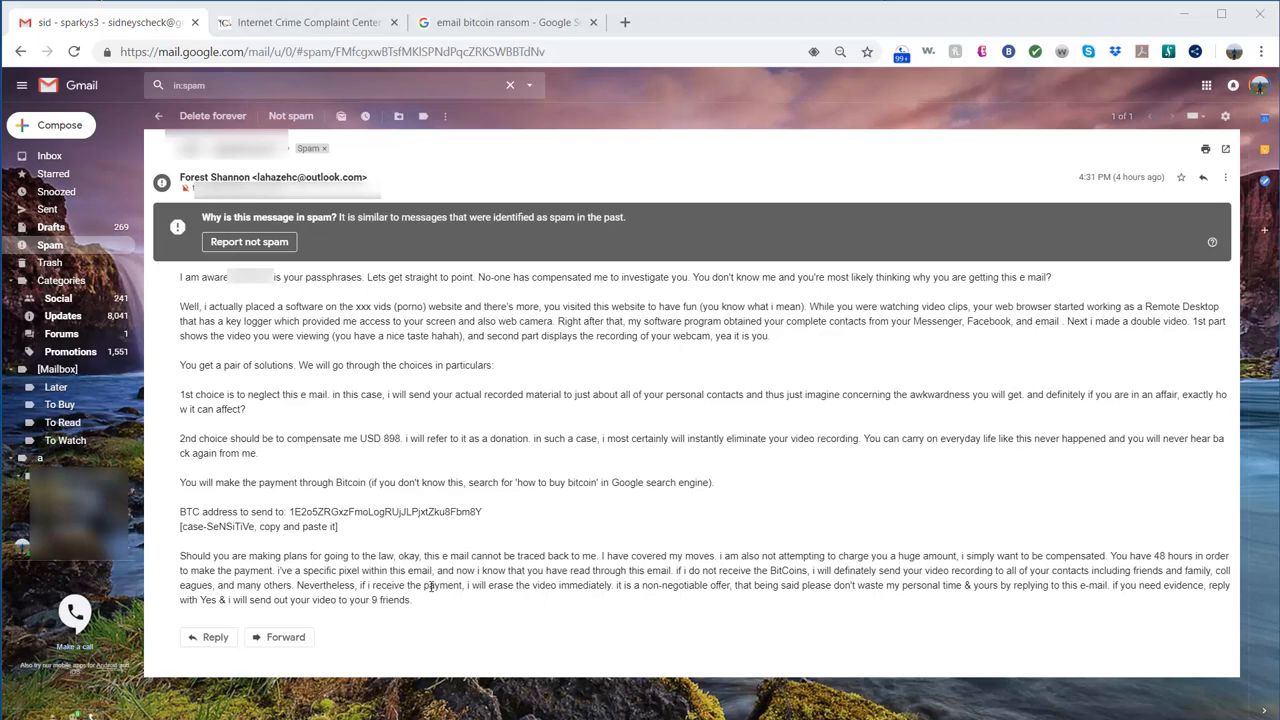
mouse_move(428, 588)
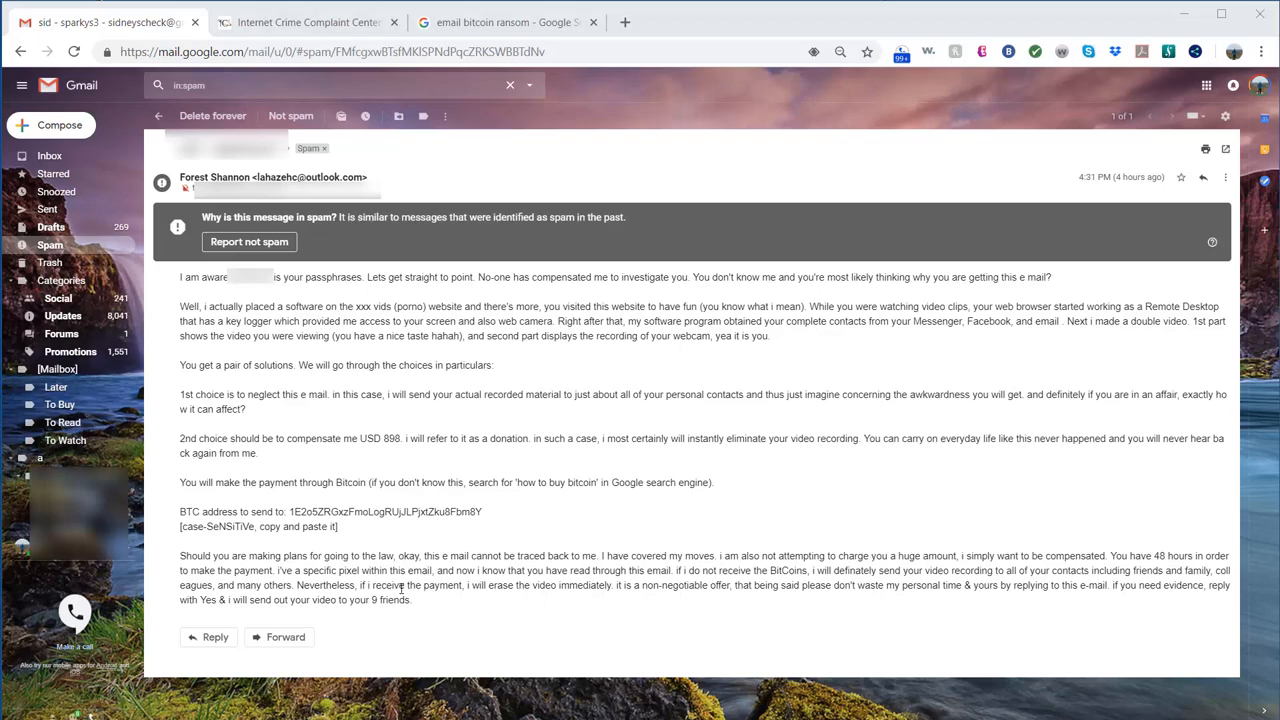
mouse_move(355, 631)
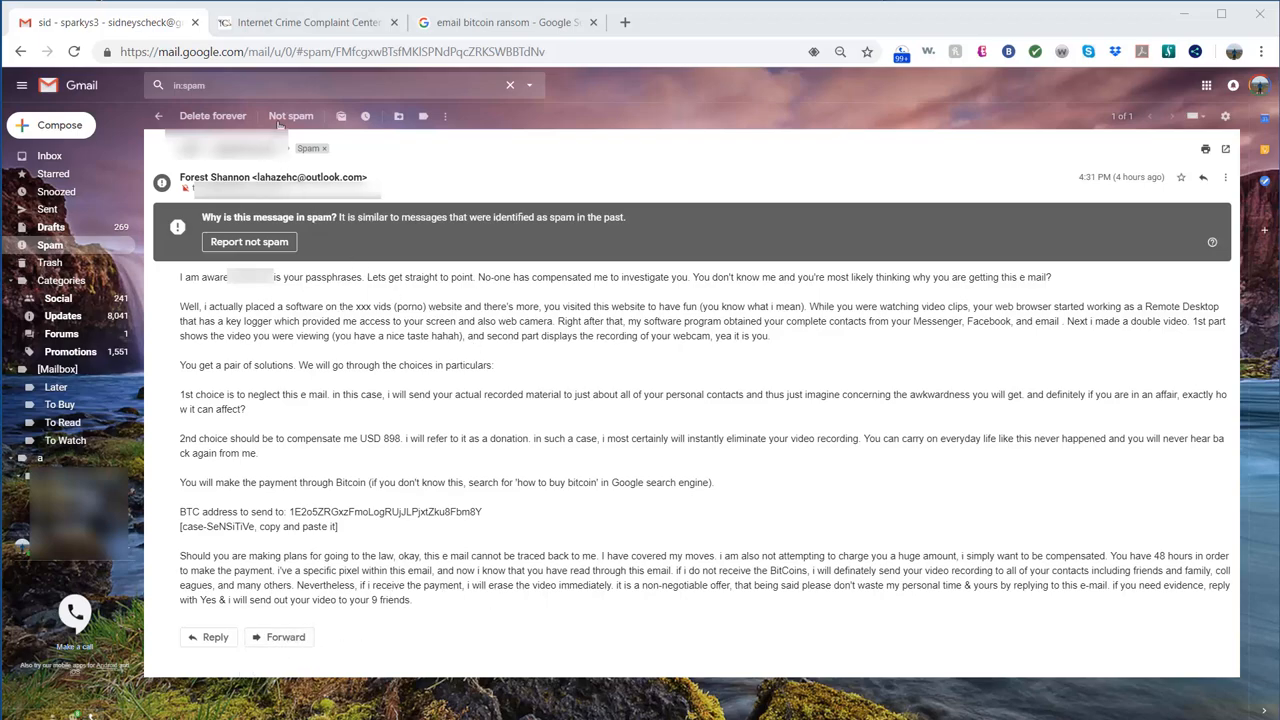
Scroll through the 'email bitcoin ransom' results describing sextortion scams.
left_click(505, 22)
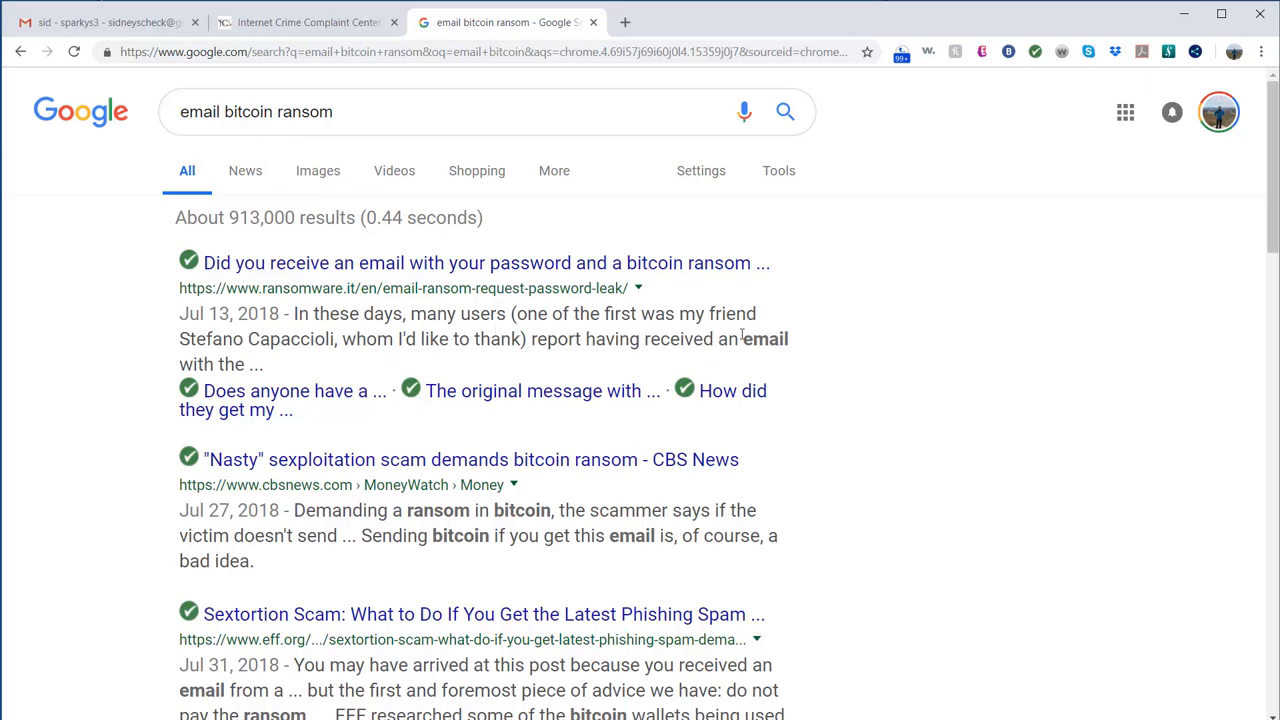
mouse_move(820, 343)
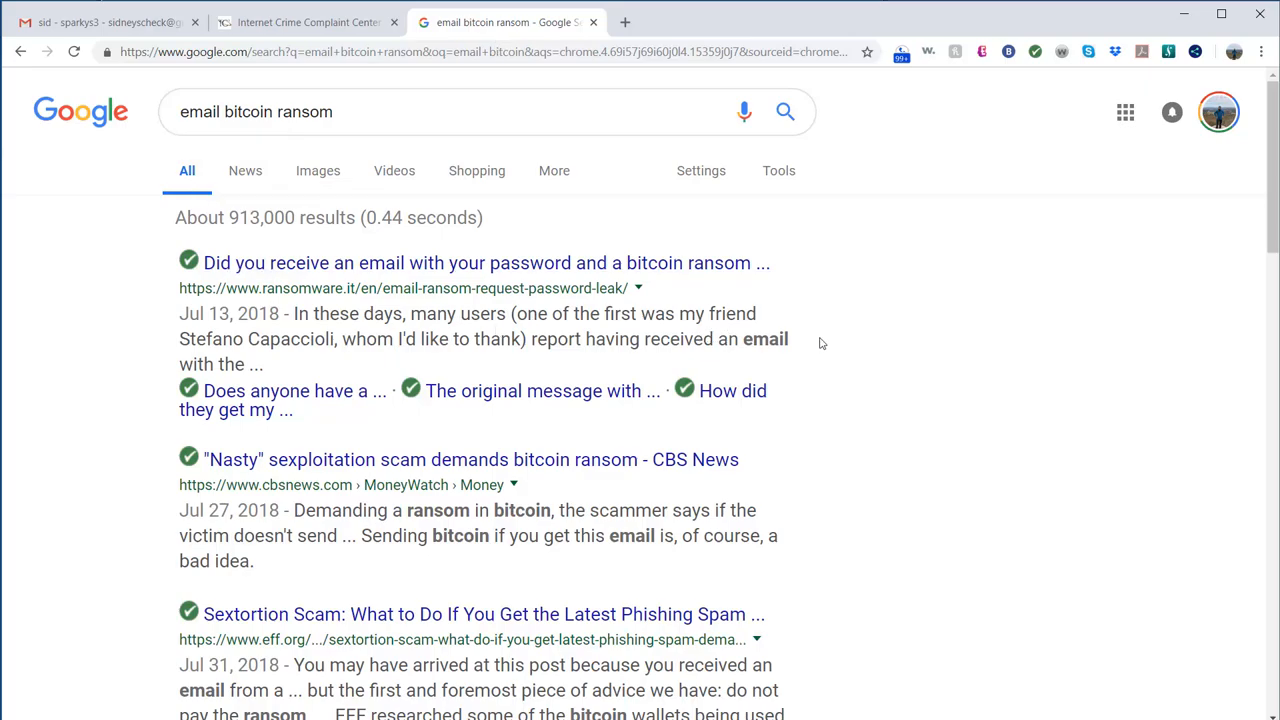
scroll("down", 3)
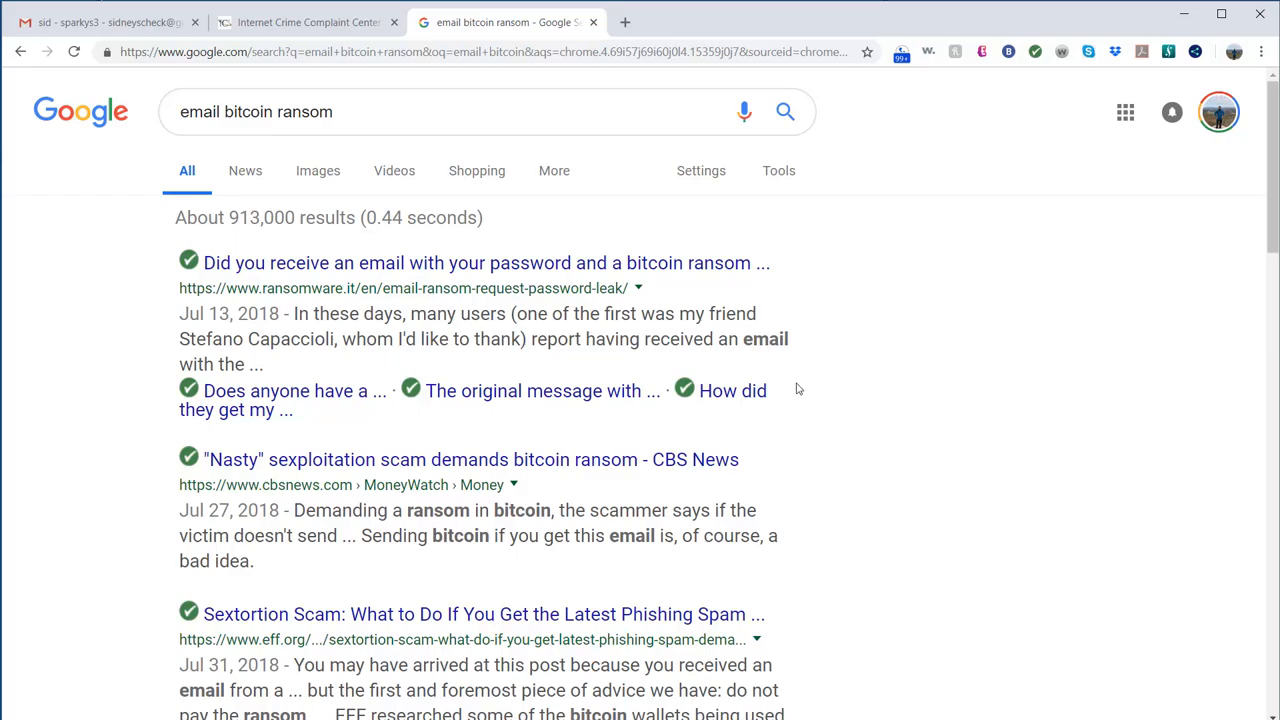
mouse_move(160, 162)
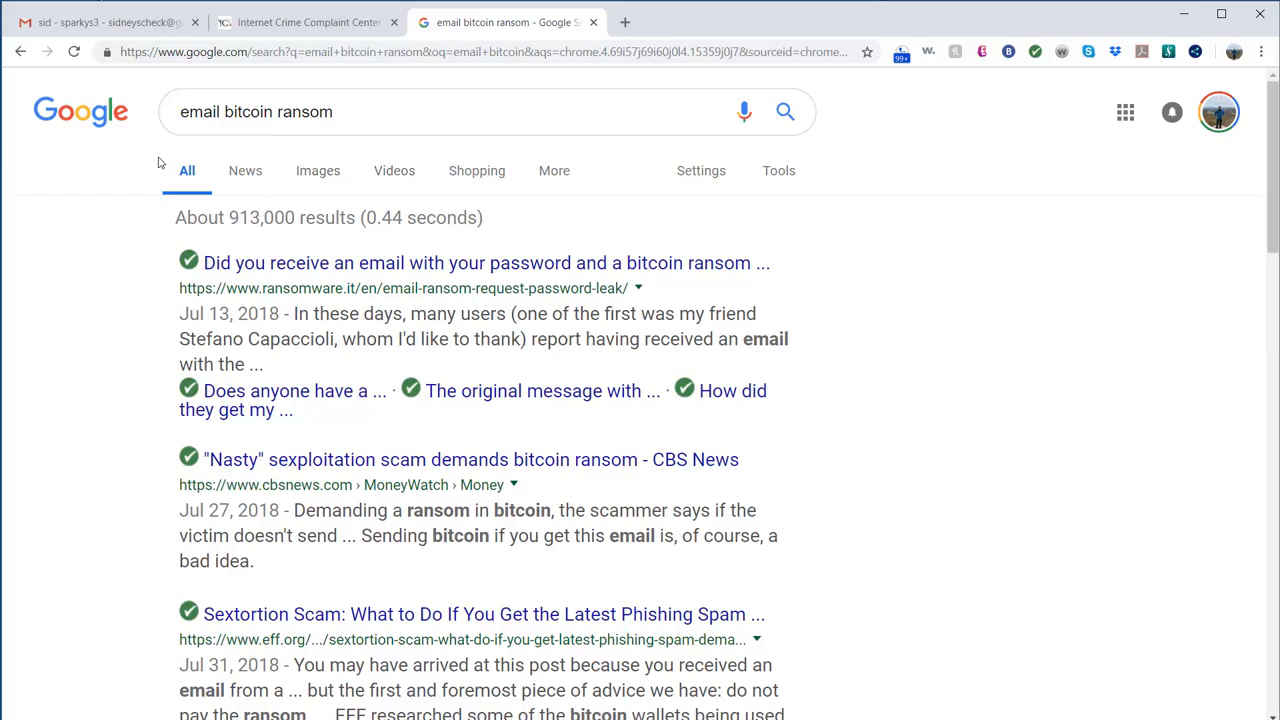
Open the IC3 complaint splash page via the 'File a Complaint' button.
left_click(305, 22)
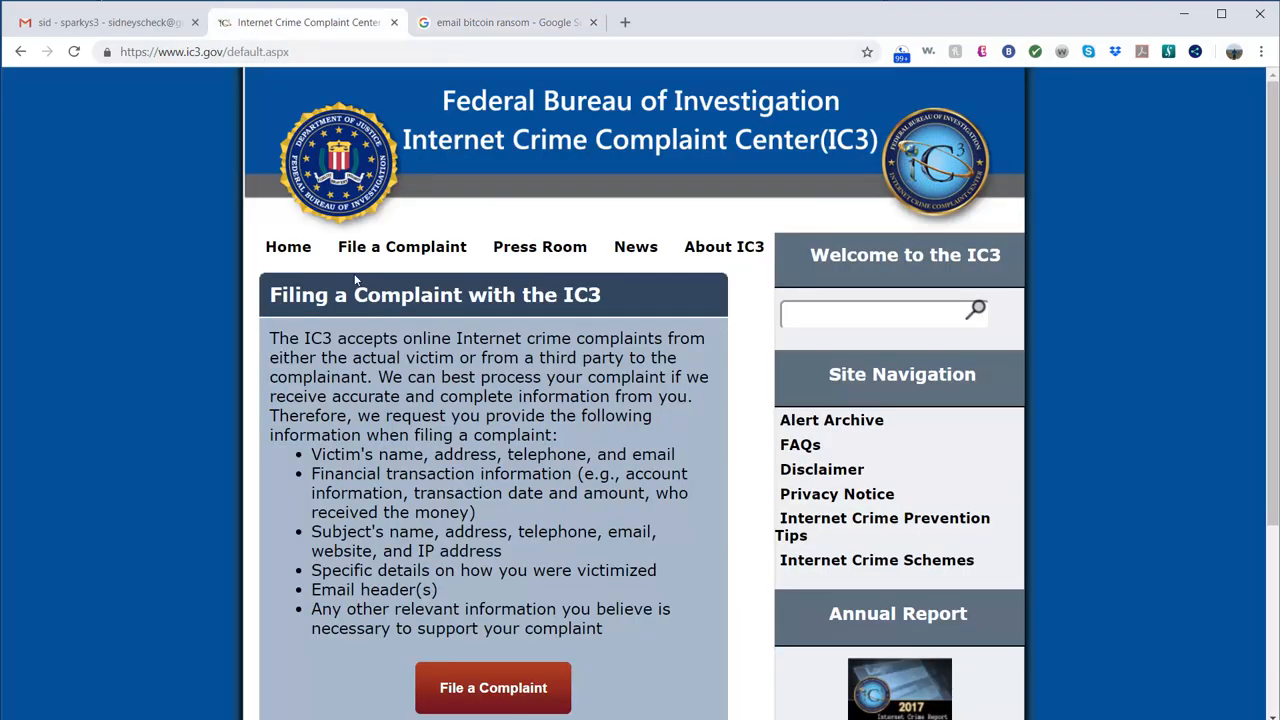
mouse_move(490, 330)
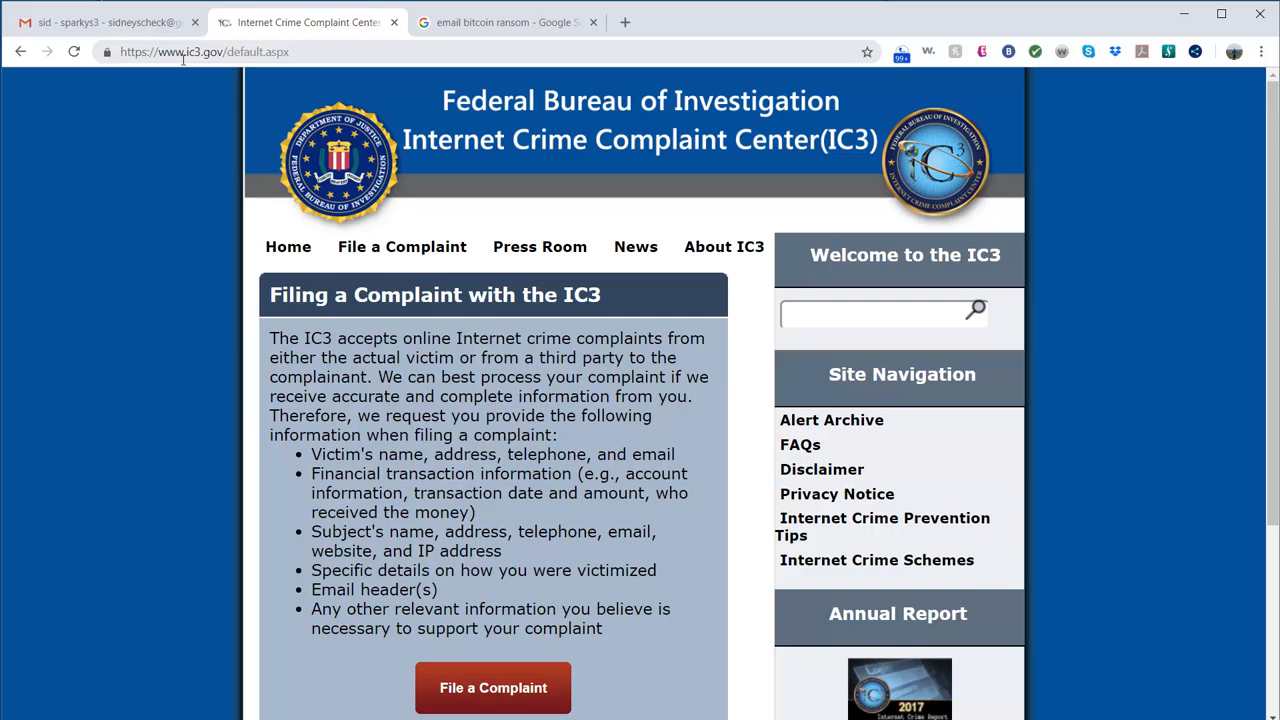
mouse_move(242, 260)
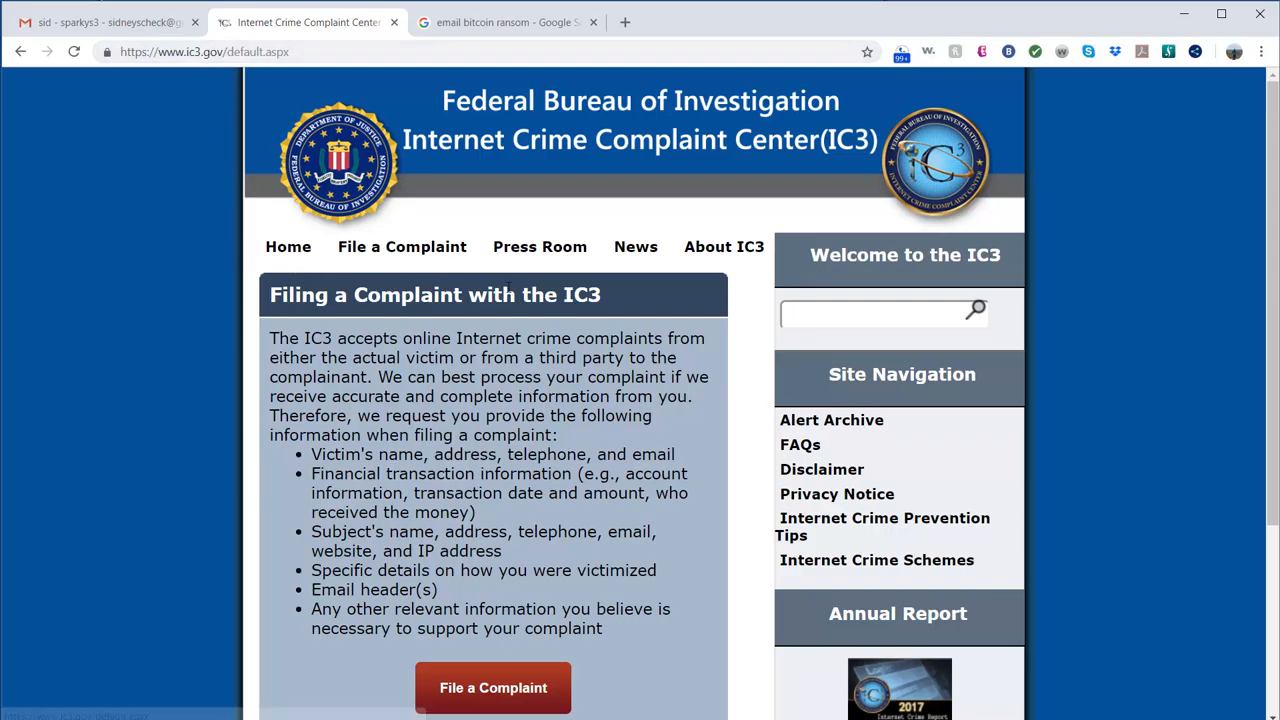
left_click(492, 688)
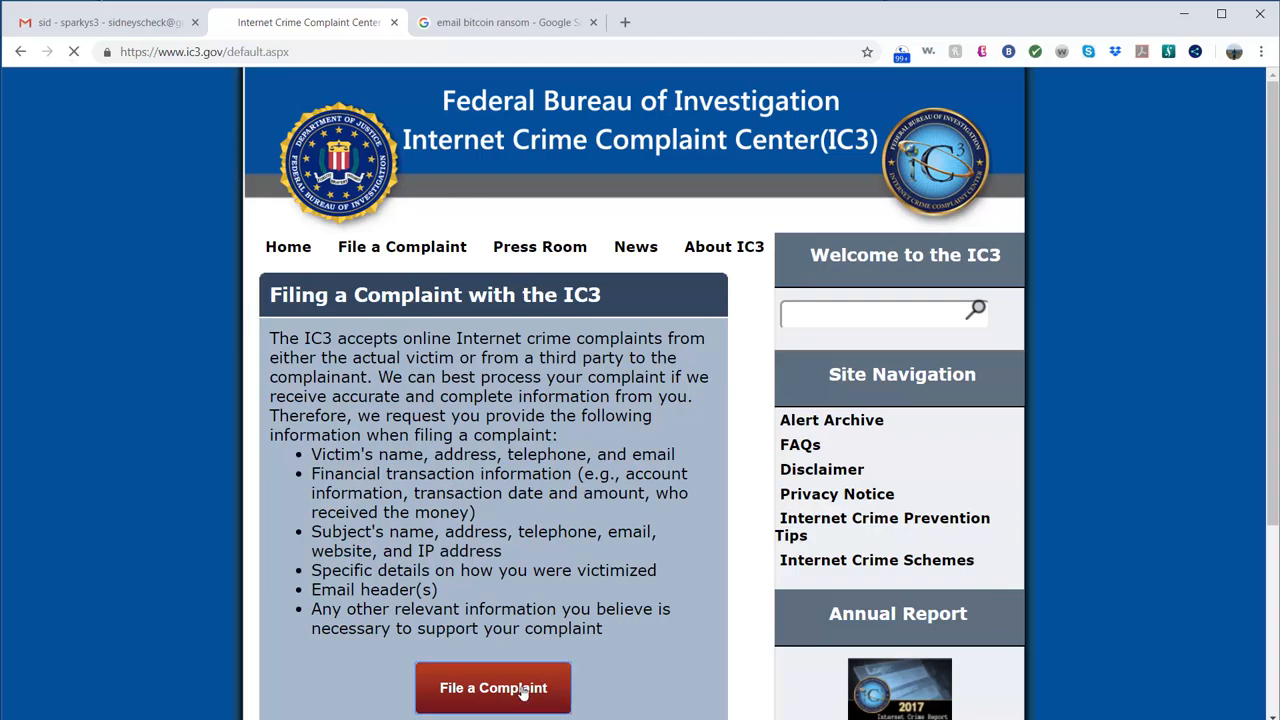
left_click(492, 688)
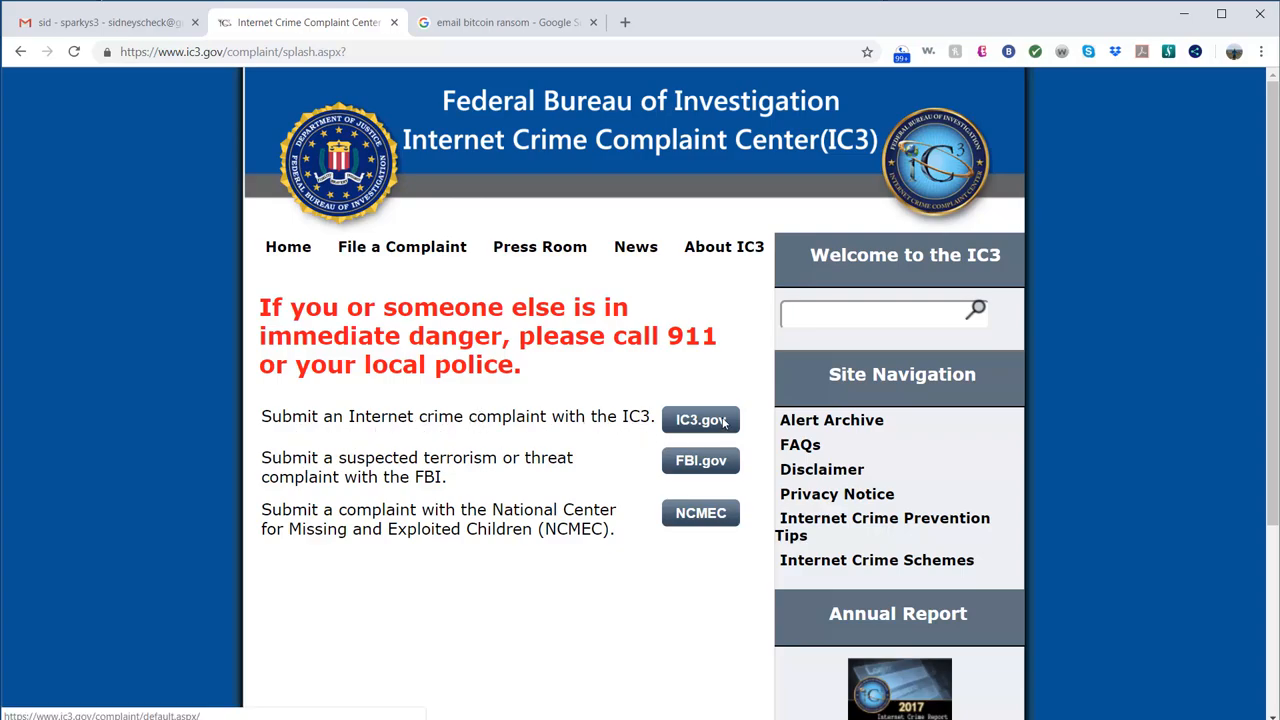
Choose IC3.gov, accept the terms, and scroll the blank Complaint Referral Form.
left_click(700, 419)
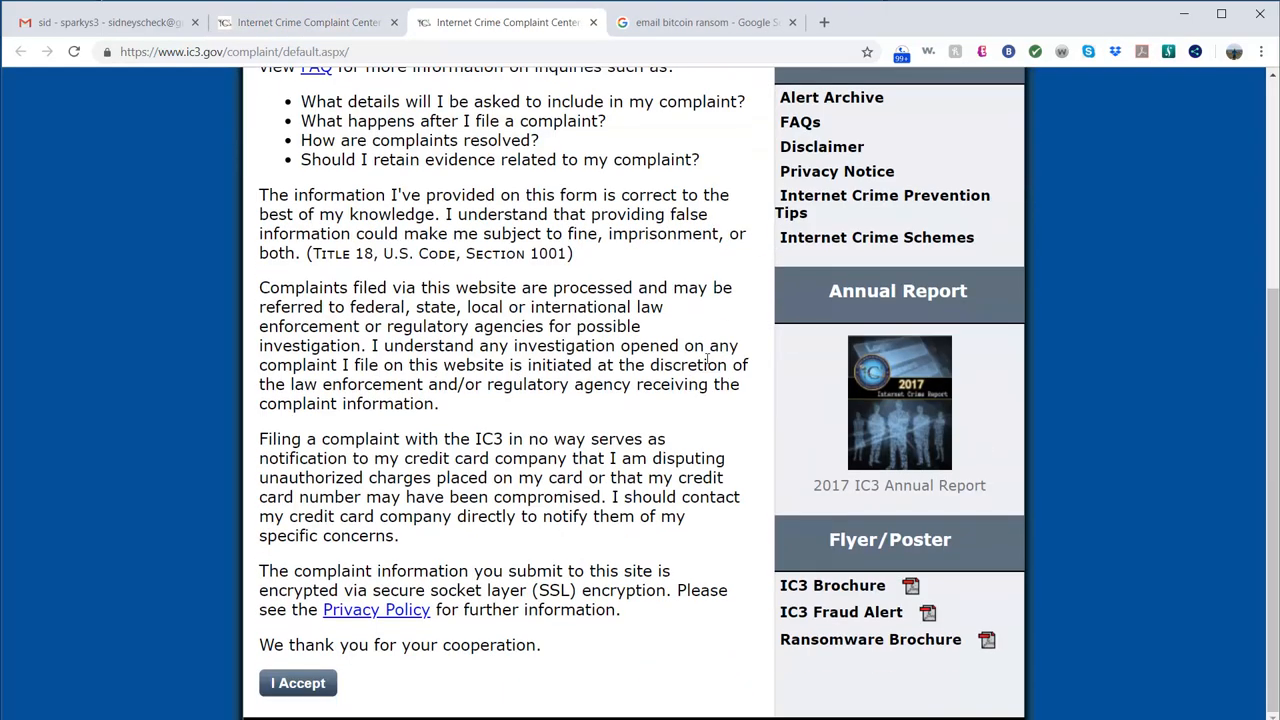
left_click(298, 683)
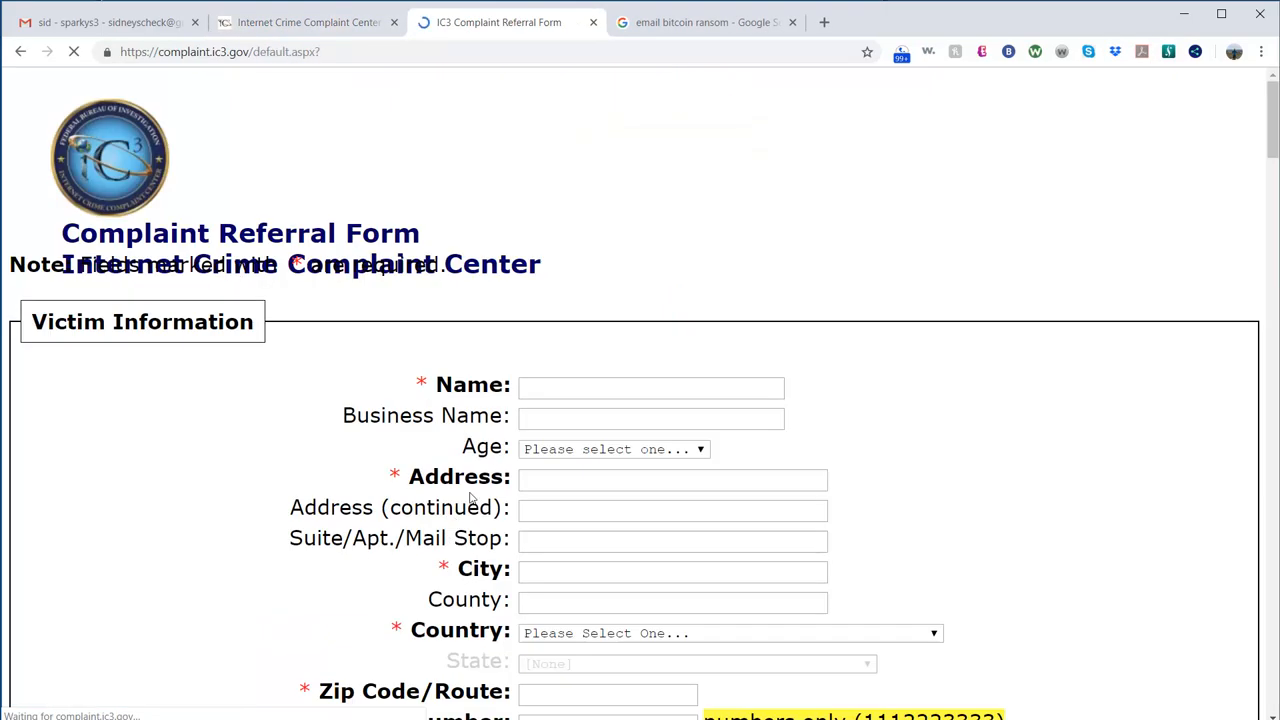
scroll("down", 3)
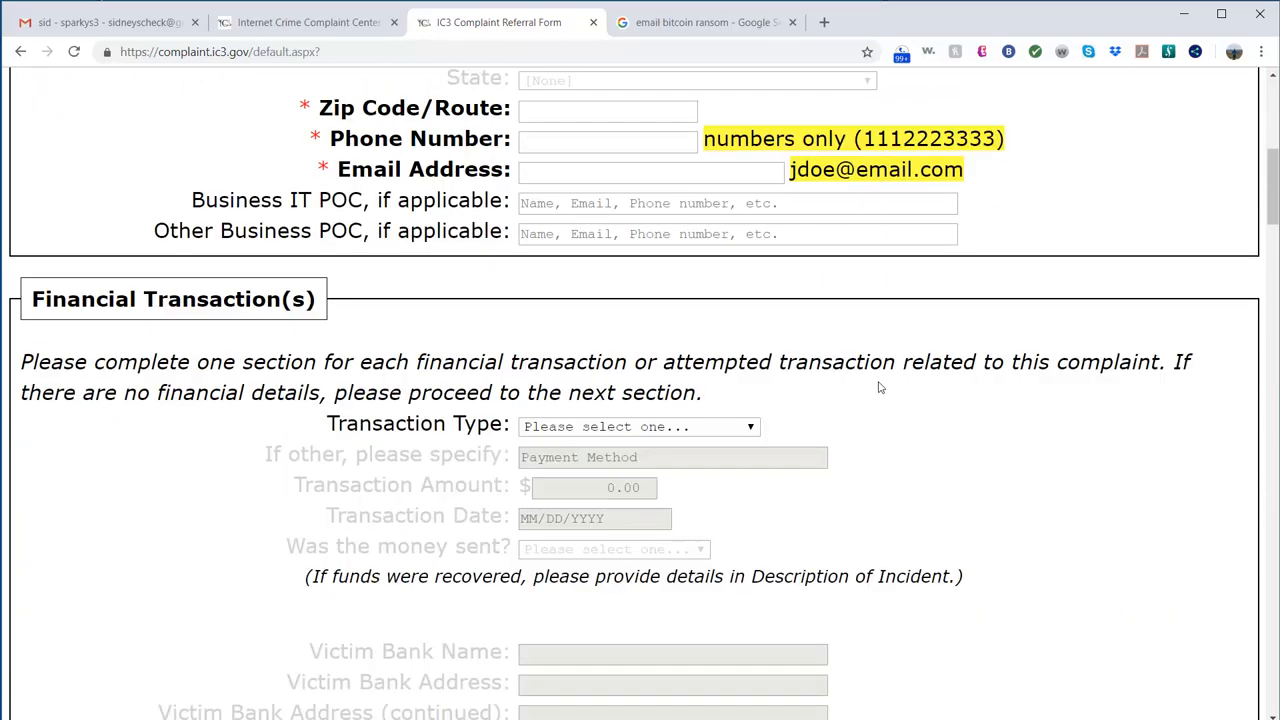
scroll("down", 3)
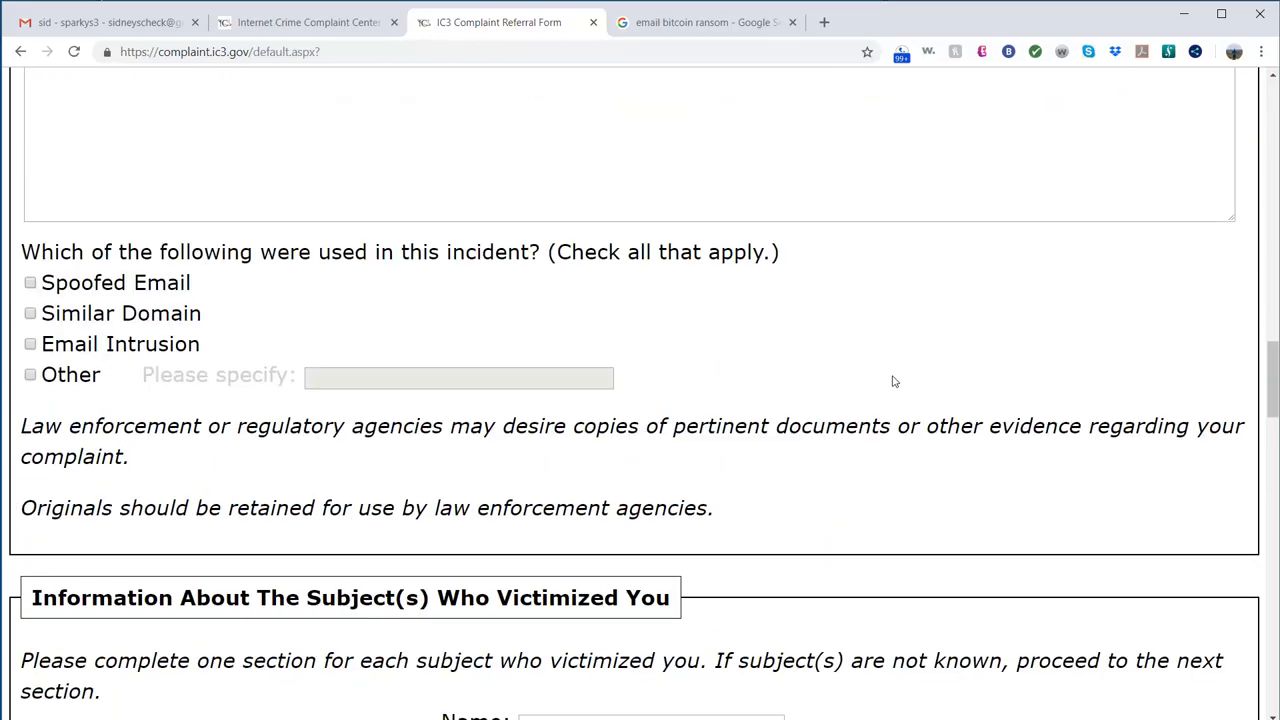
scroll("down", 3)
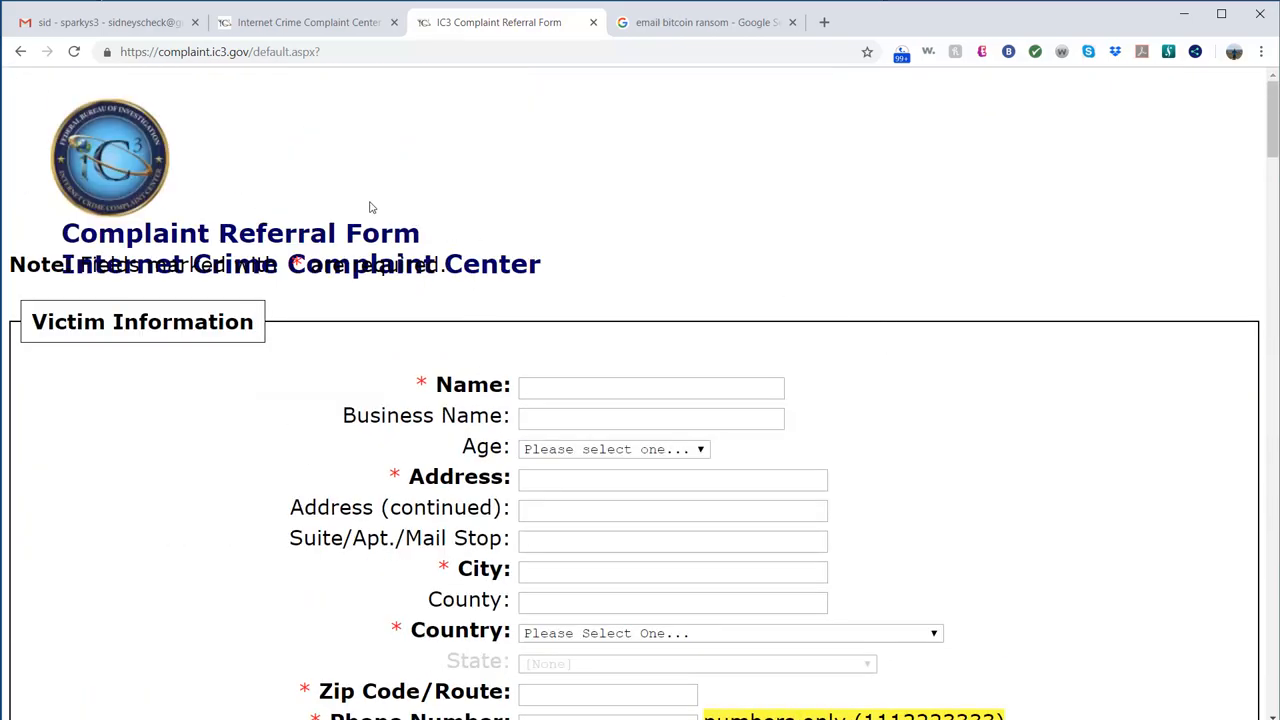
Glance at the Gmail spam email, then return to the bitcoin ransom results.
left_click(108, 22)
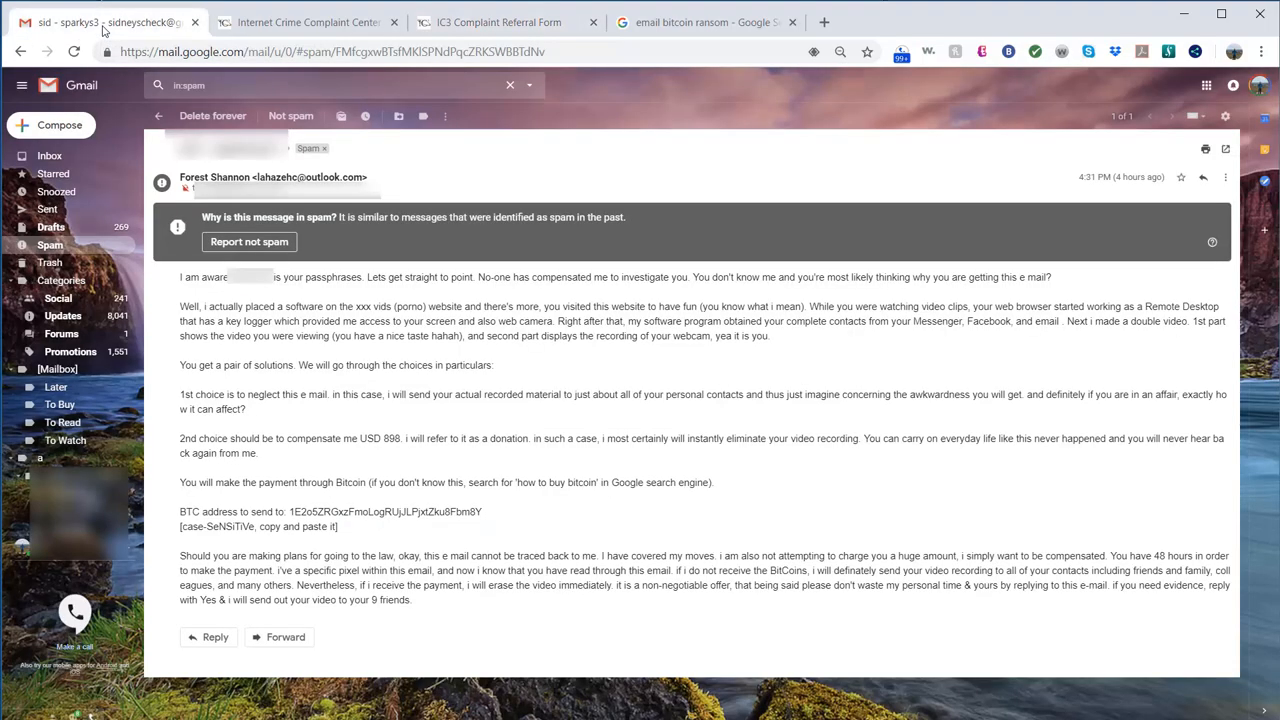
left_click(705, 22)
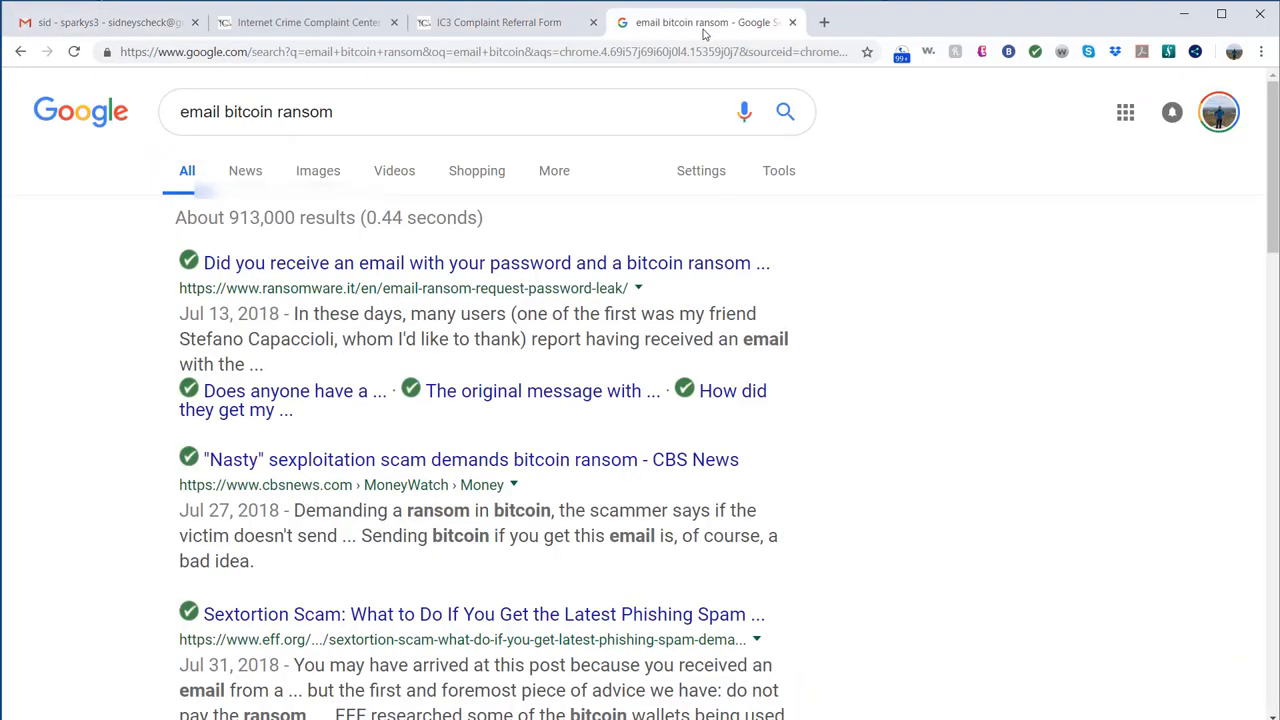
mouse_move(660, 262)
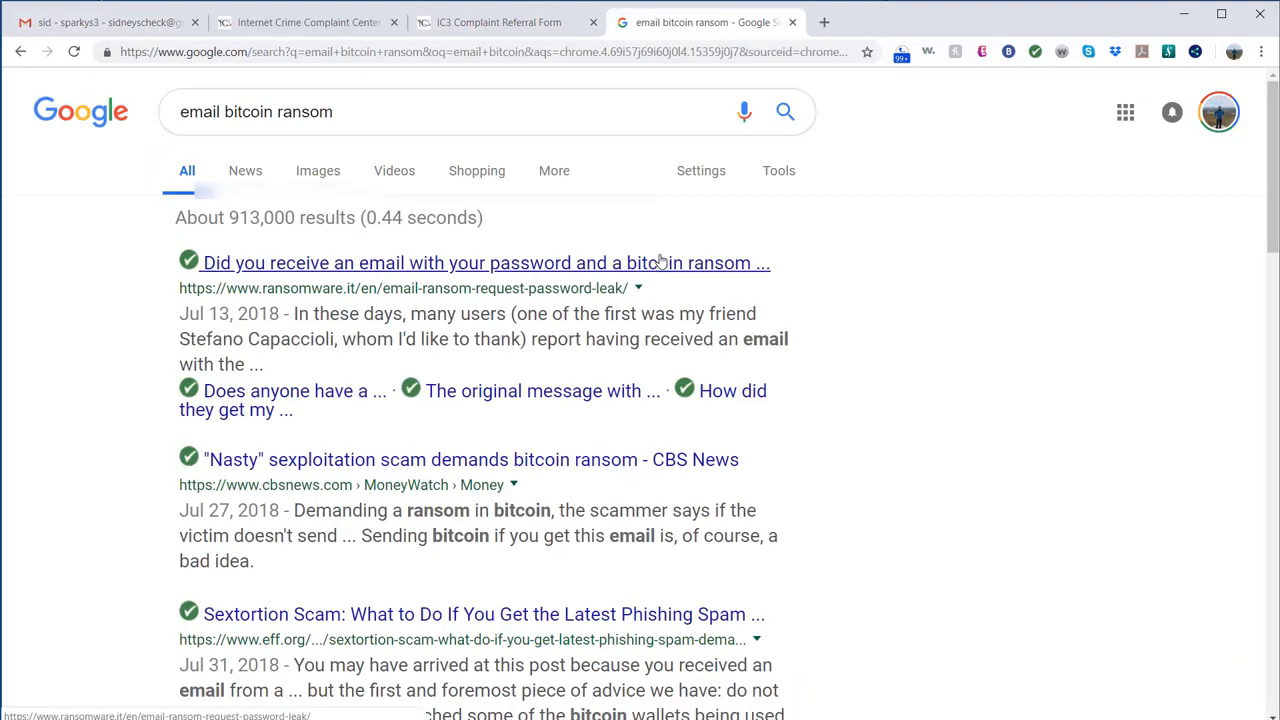
mouse_move(357, 203)
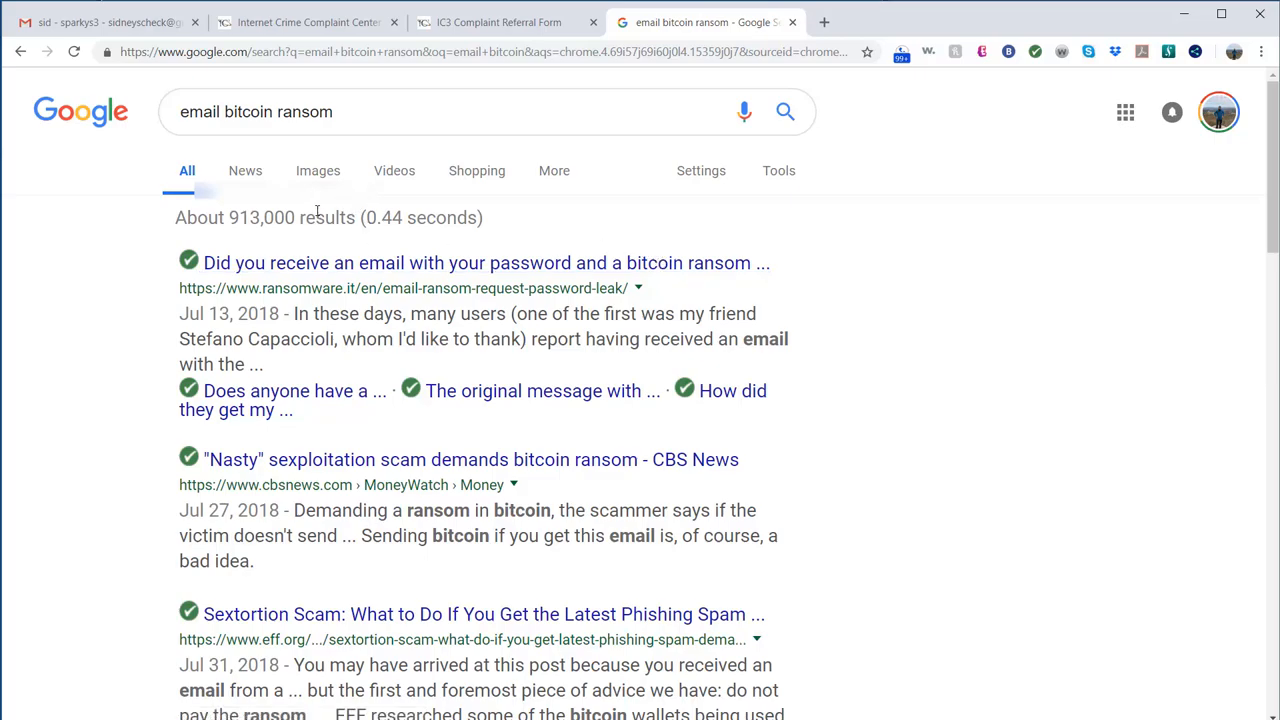
mouse_move(343, 200)
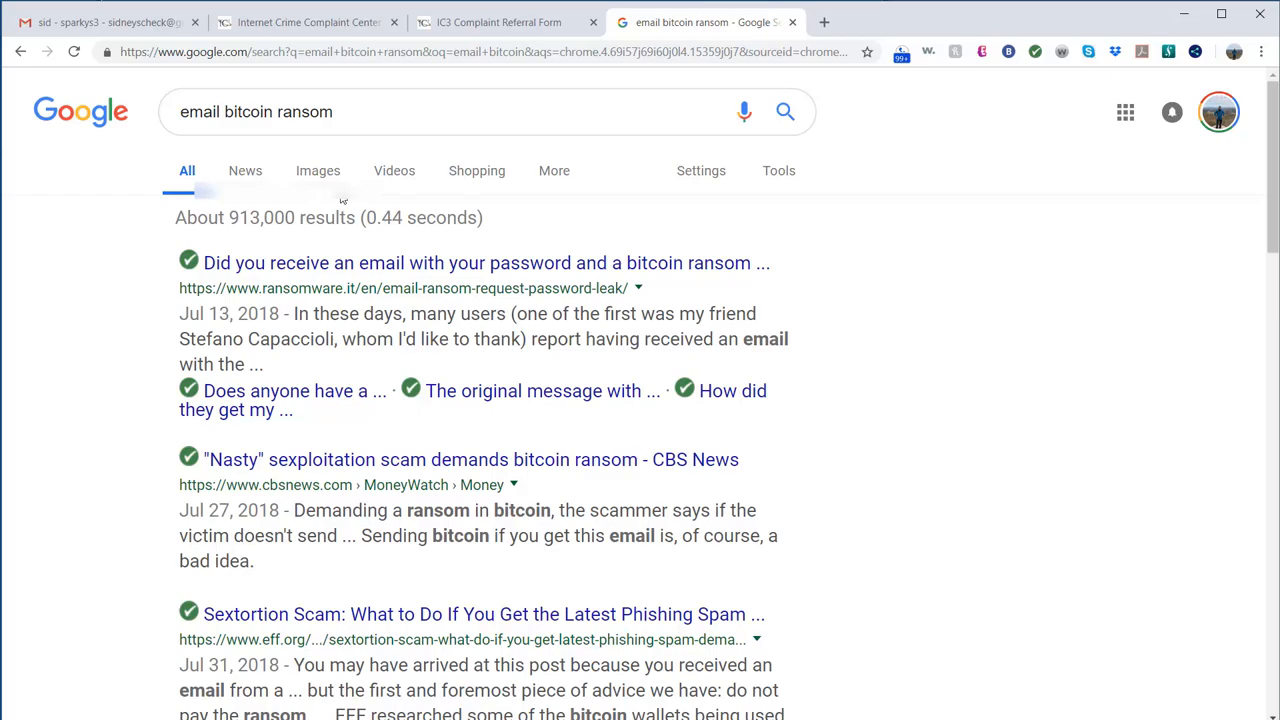
mouse_move(150, 122)
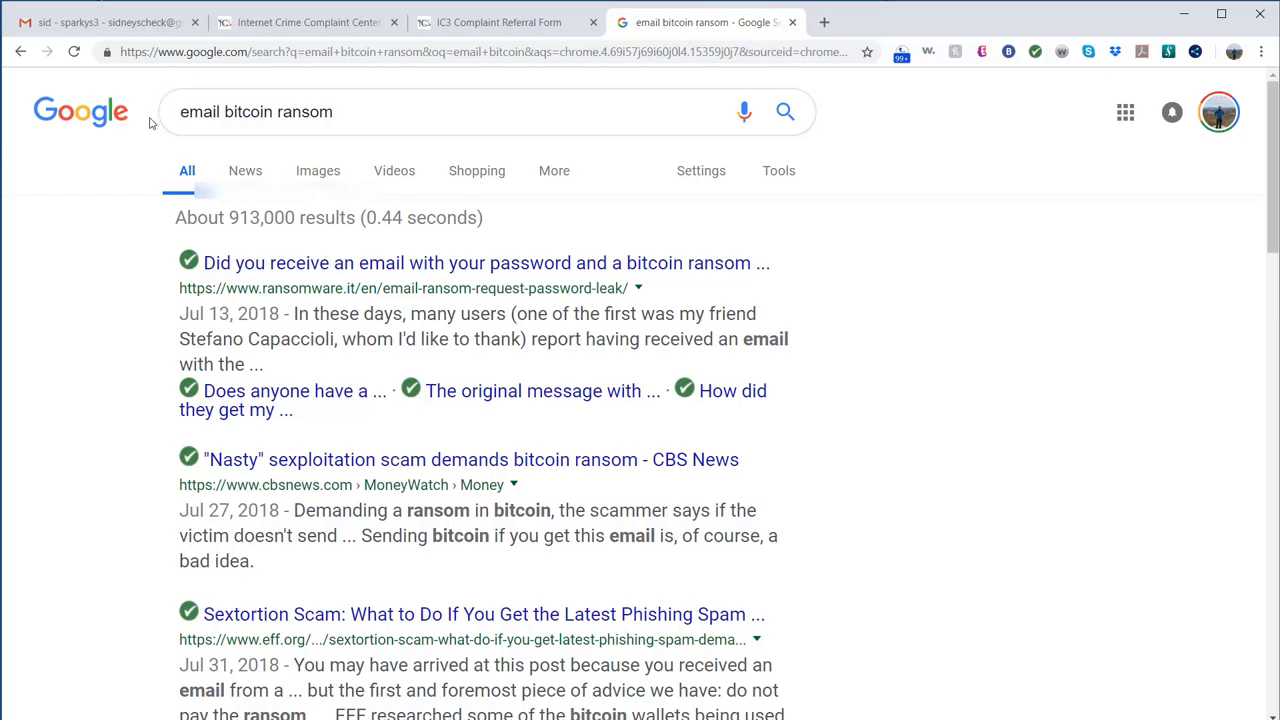
Reopen the bitcoin sextortion spam message in Gmail.
left_click(100, 22)
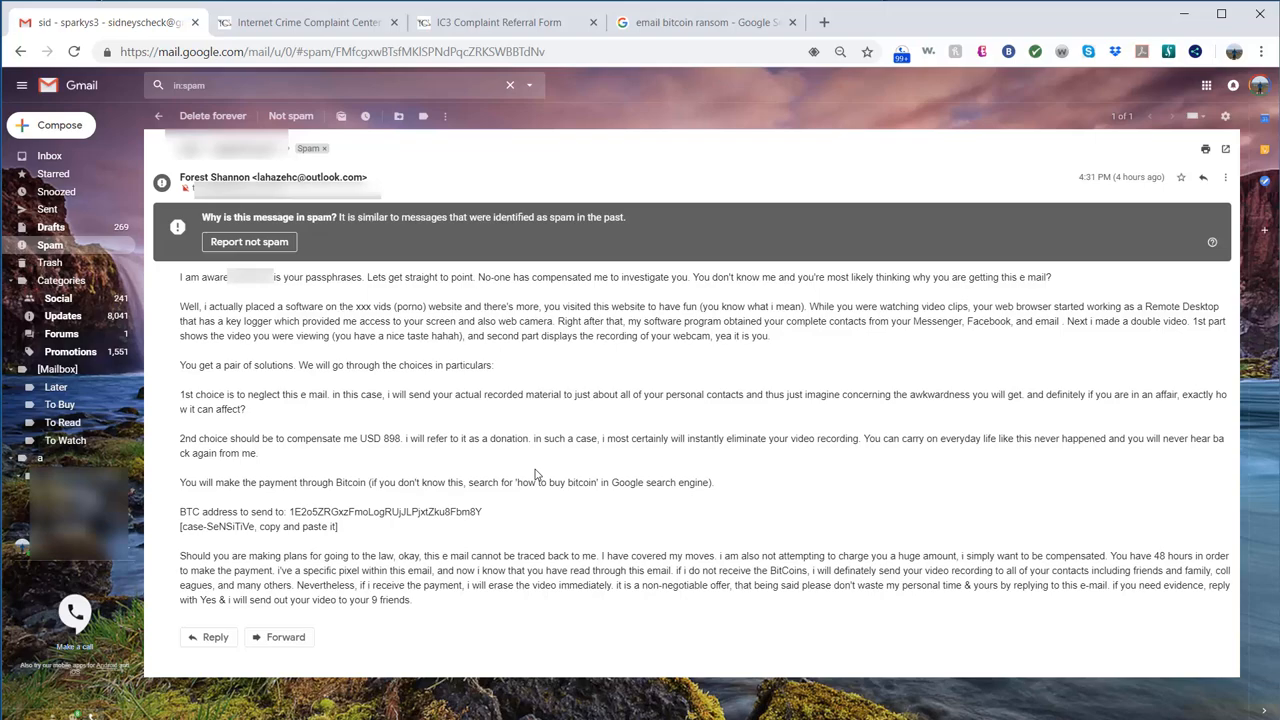
mouse_move(373, 510)
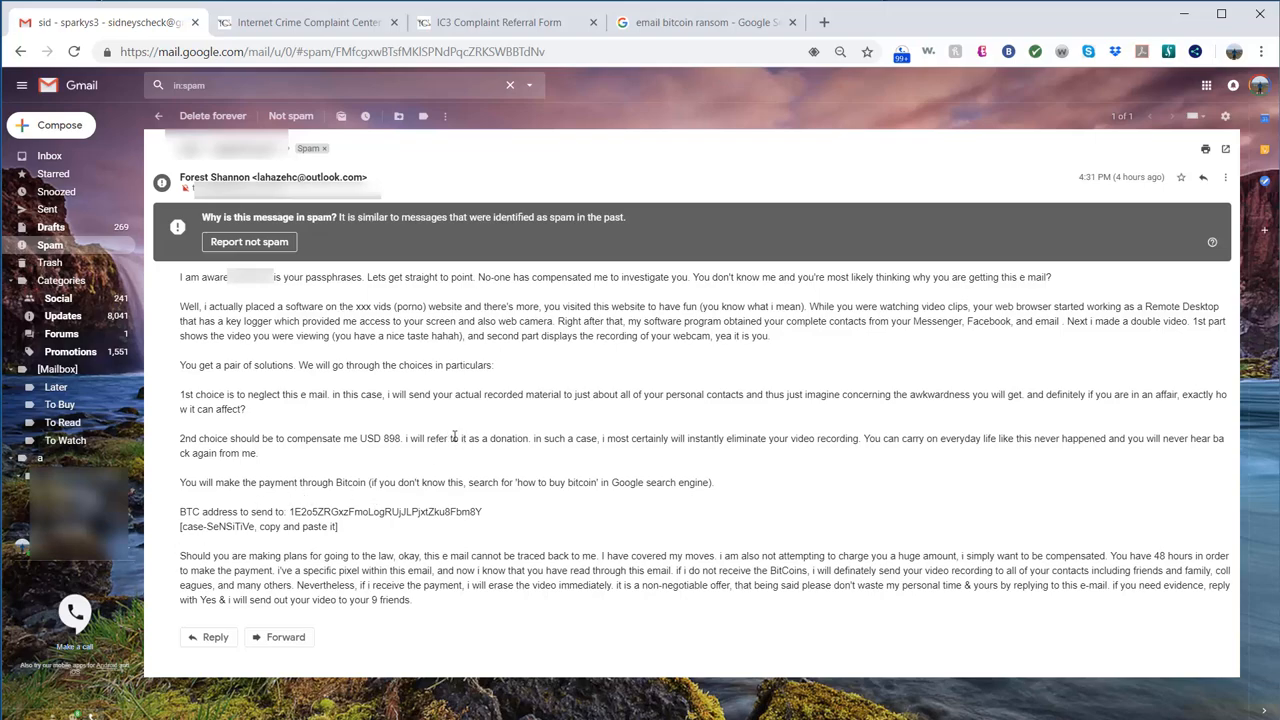
mouse_move(725, 183)
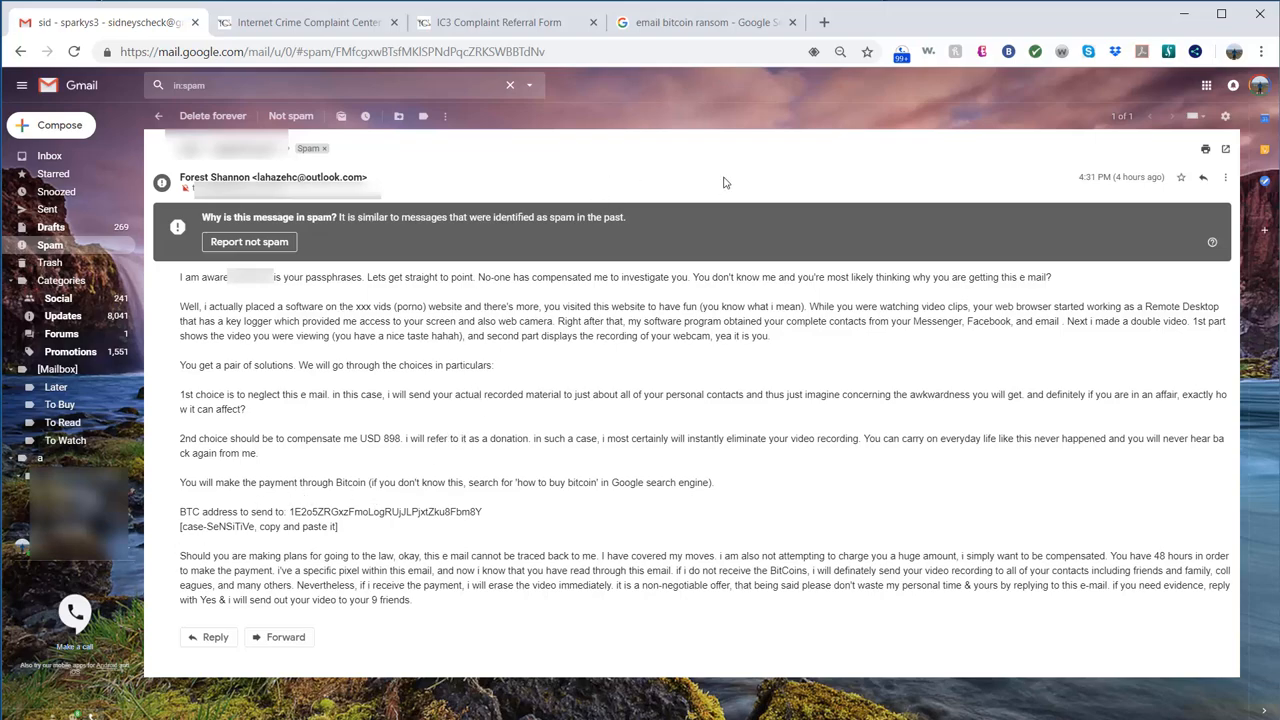
mouse_move(603, 184)
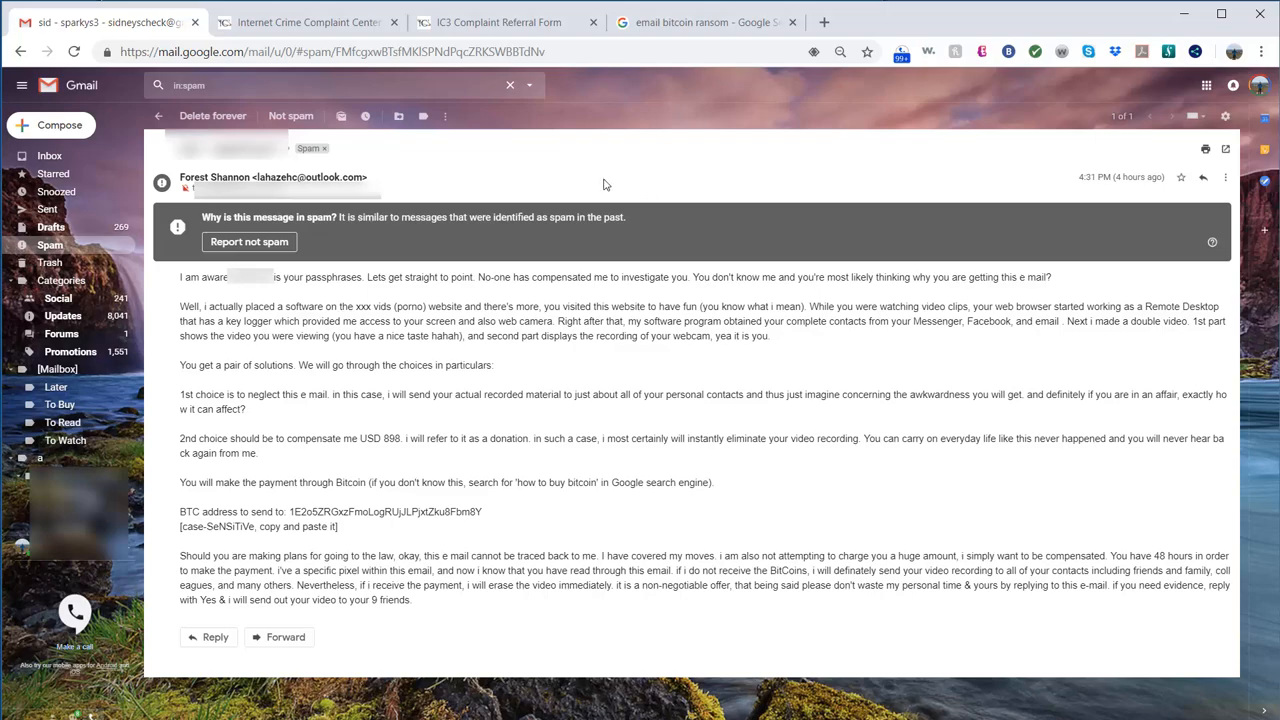
mouse_move(560, 198)
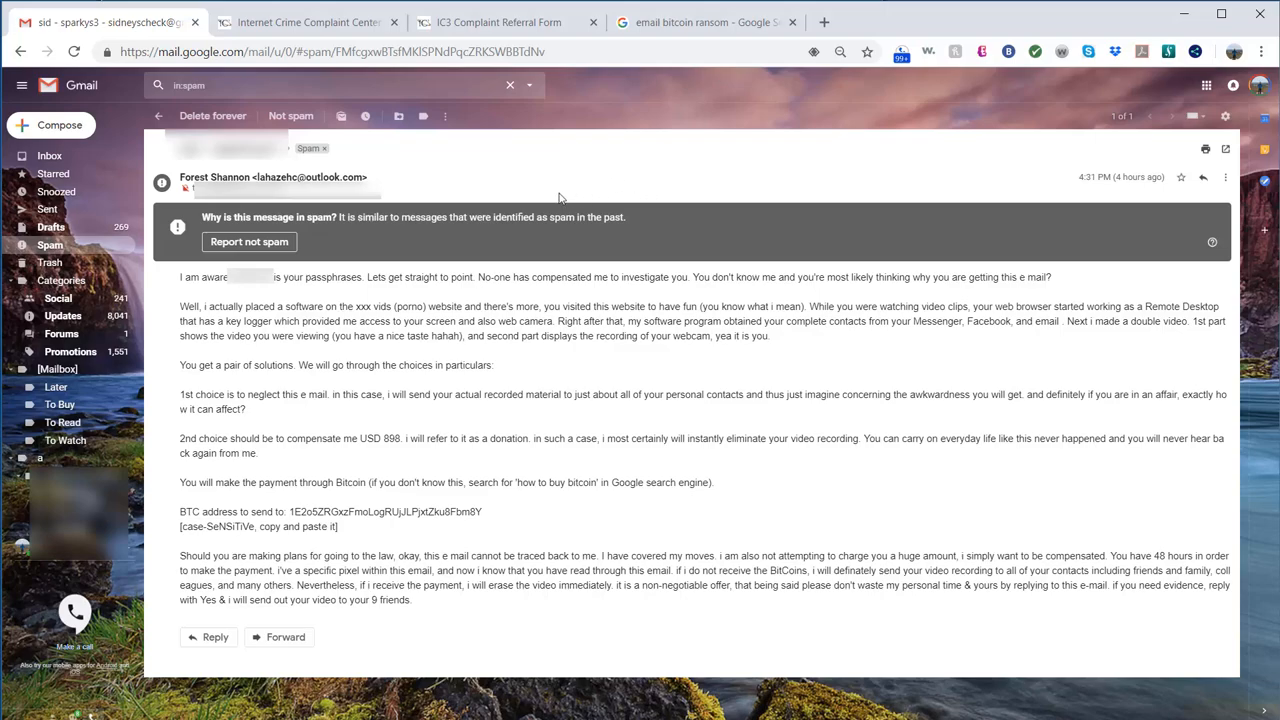
mouse_move(520, 187)
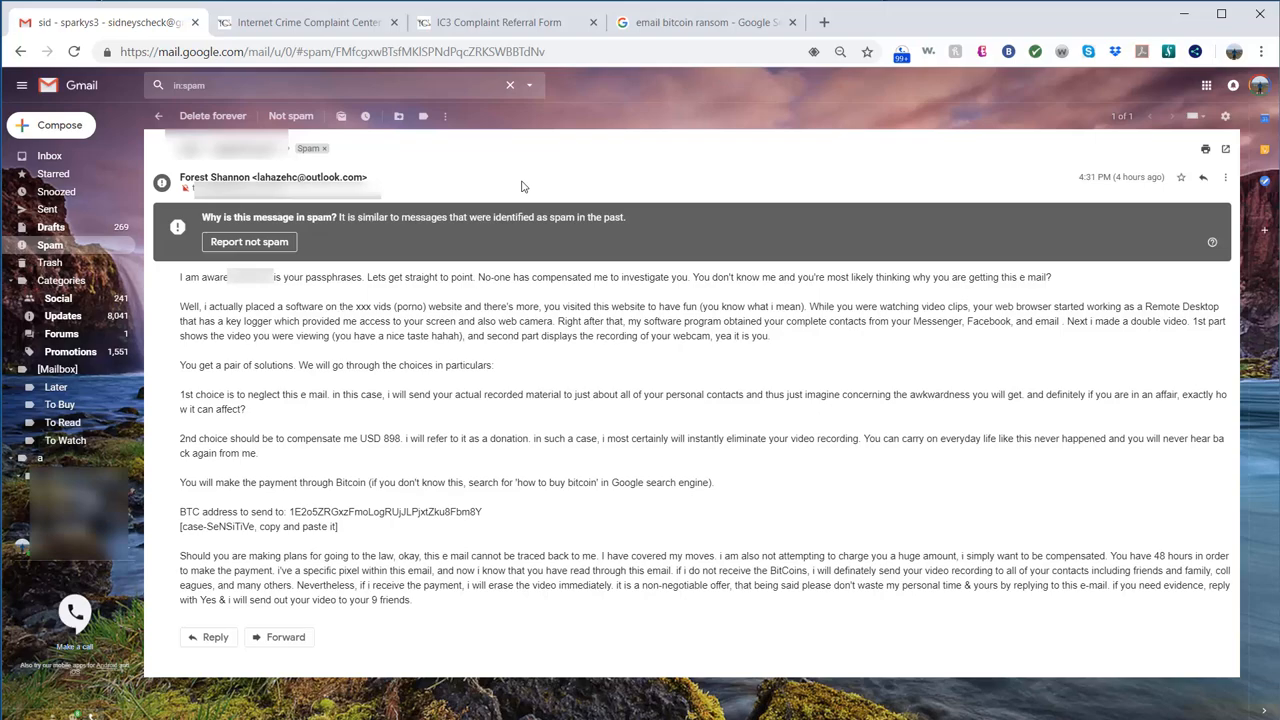
mouse_move(559, 173)
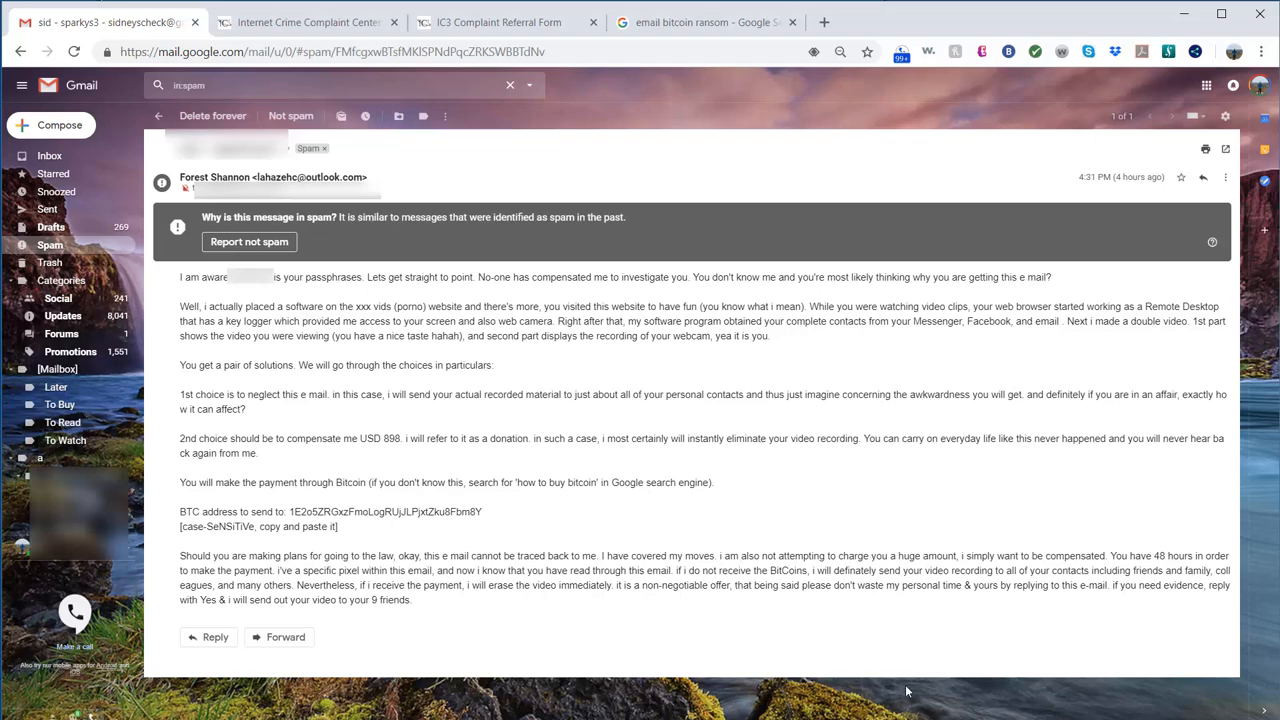
mouse_move(906, 690)
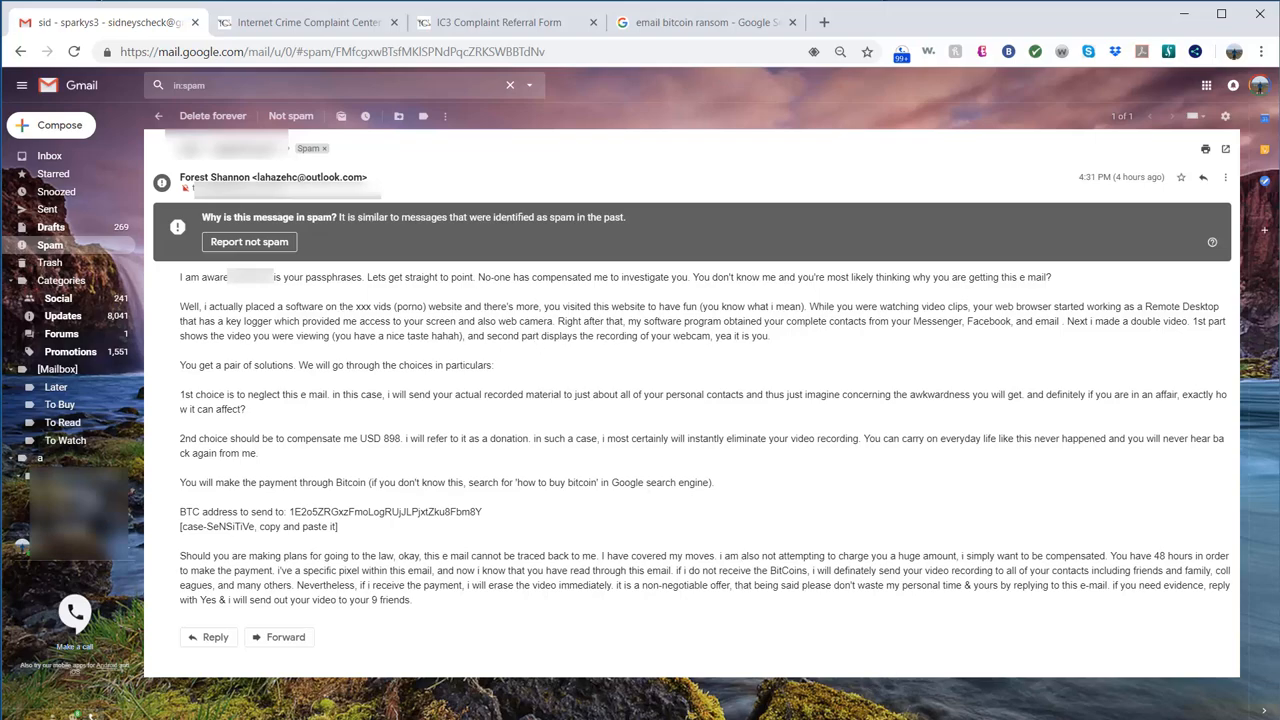